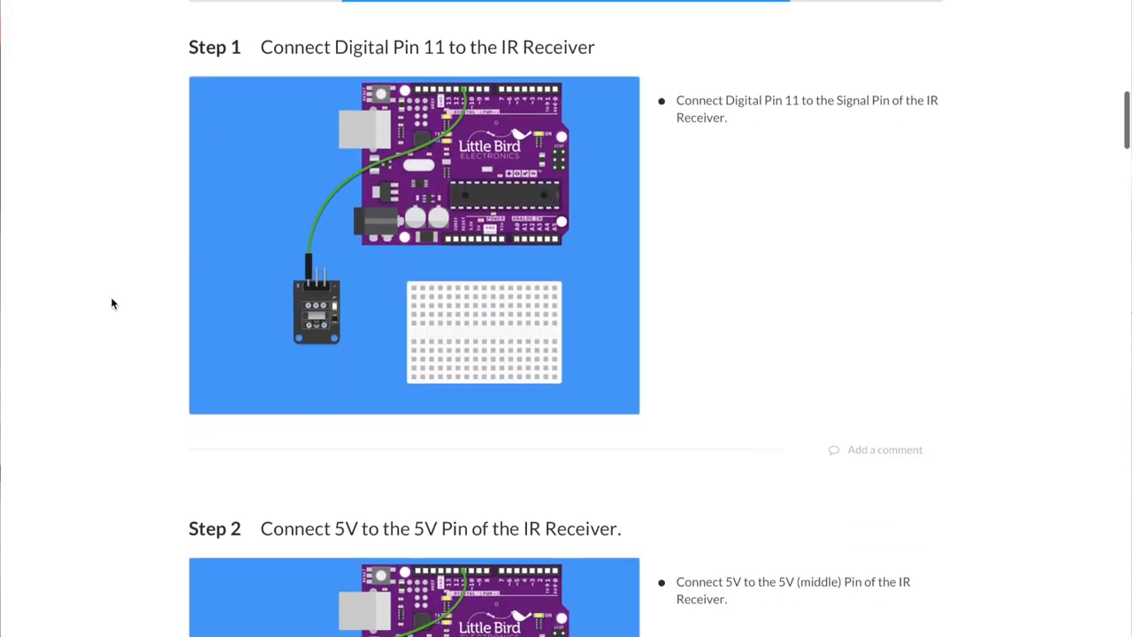
Scroll the guide down from Step 1 to Step 2's 5V-to-IR-receiver wiring diagram
{"action": "scroll", "scroll_direction": "down", "scroll_amount": 3}
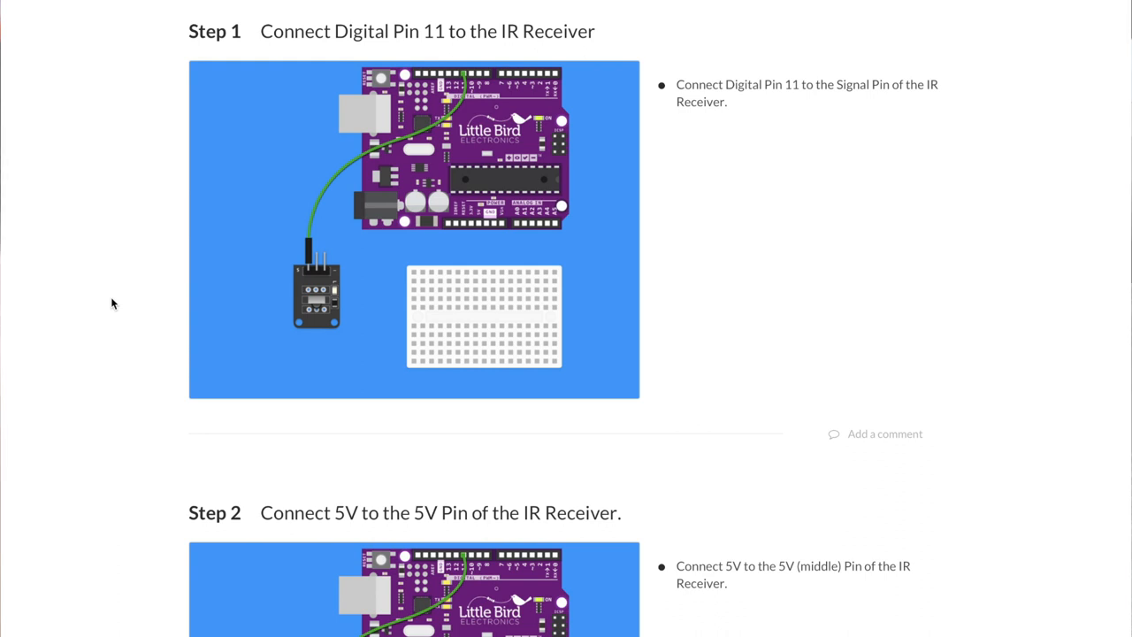
{"action": "scroll", "scroll_direction": "down", "scroll_amount": 3}
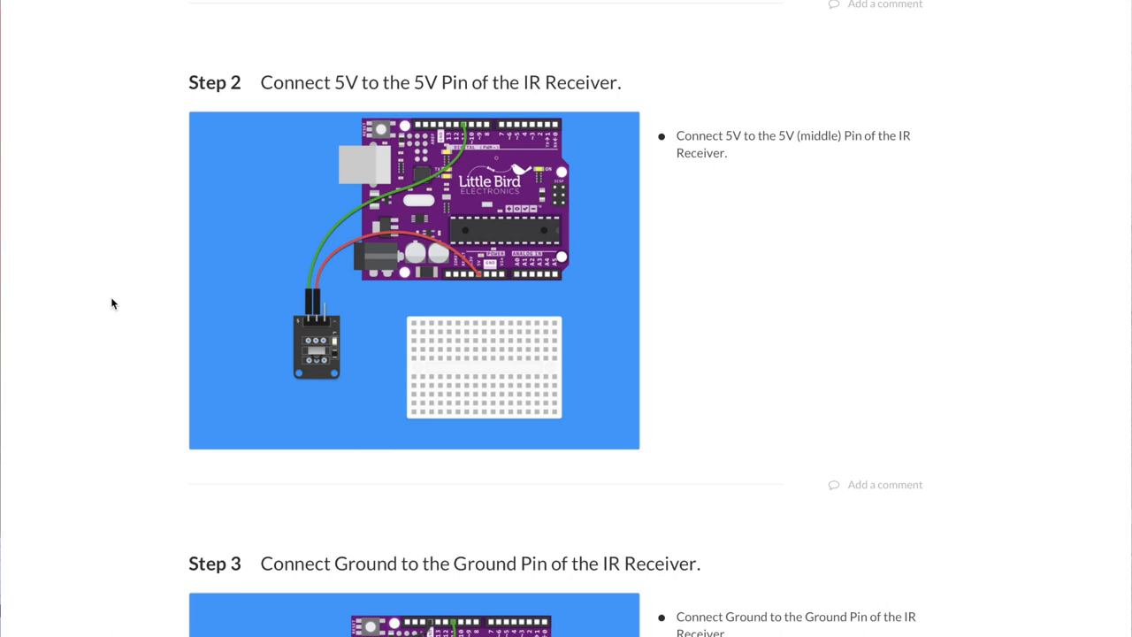
Scroll the guide down to Step 3's ground-to-IR-receiver wiring diagram
{"action": "scroll", "scroll_direction": "down", "scroll_amount": 3}
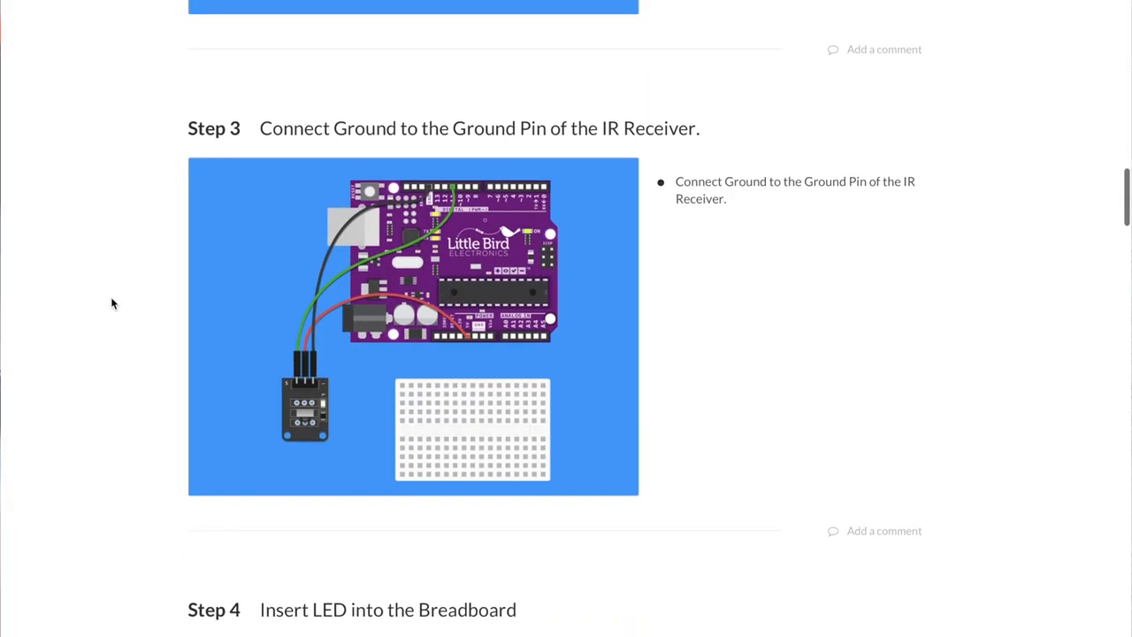
{"action": "scroll", "scroll_direction": "down", "scroll_amount": 3}
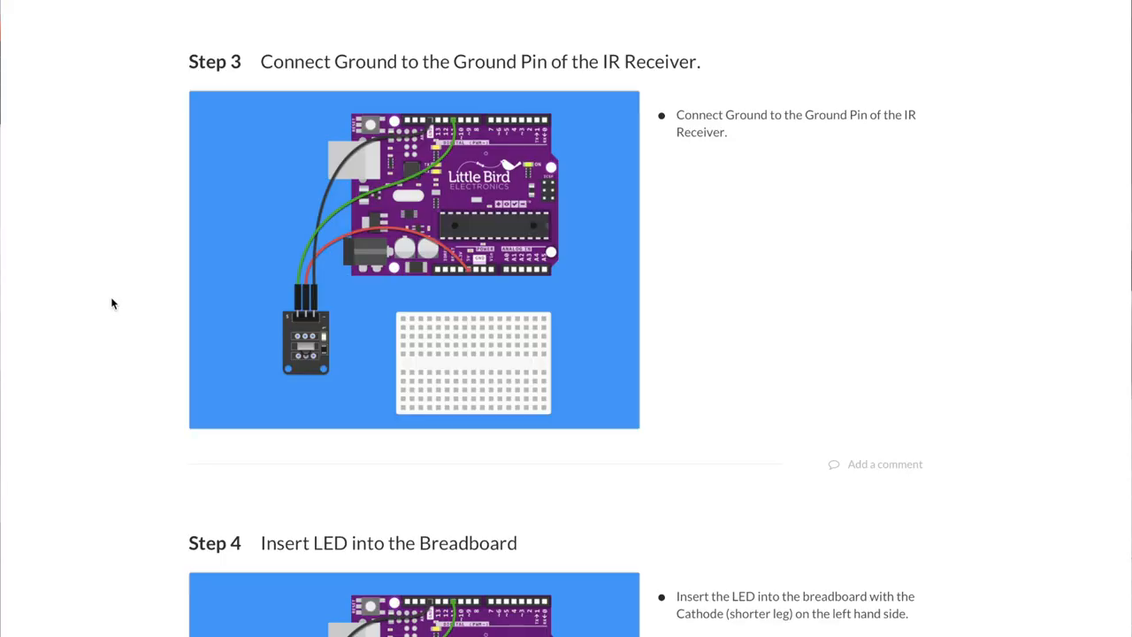
Scroll through Step 4 to Step 5, inserting the 220 Ohm resistor in the breadboard
{"action": "scroll", "scroll_direction": "down", "scroll_amount": 3}
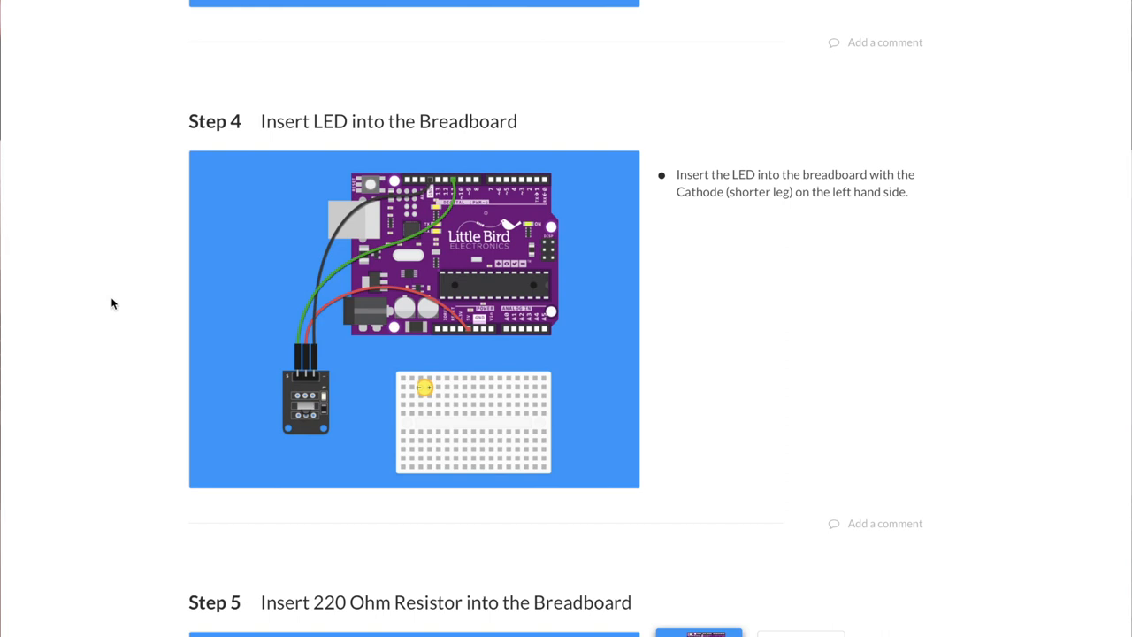
{"action": "scroll", "scroll_direction": "down", "scroll_amount": 3}
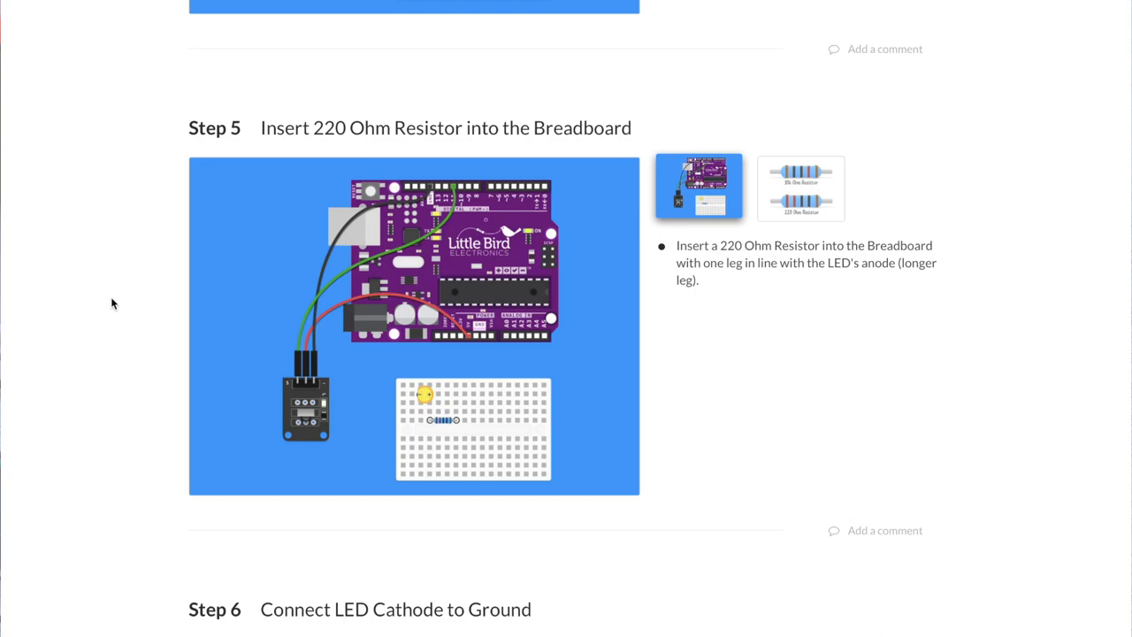
Scroll past Step 6 to Step 7, connecting the resistor to Digital Pin 13
{"action": "scroll", "scroll_direction": "down", "scroll_amount": 3}
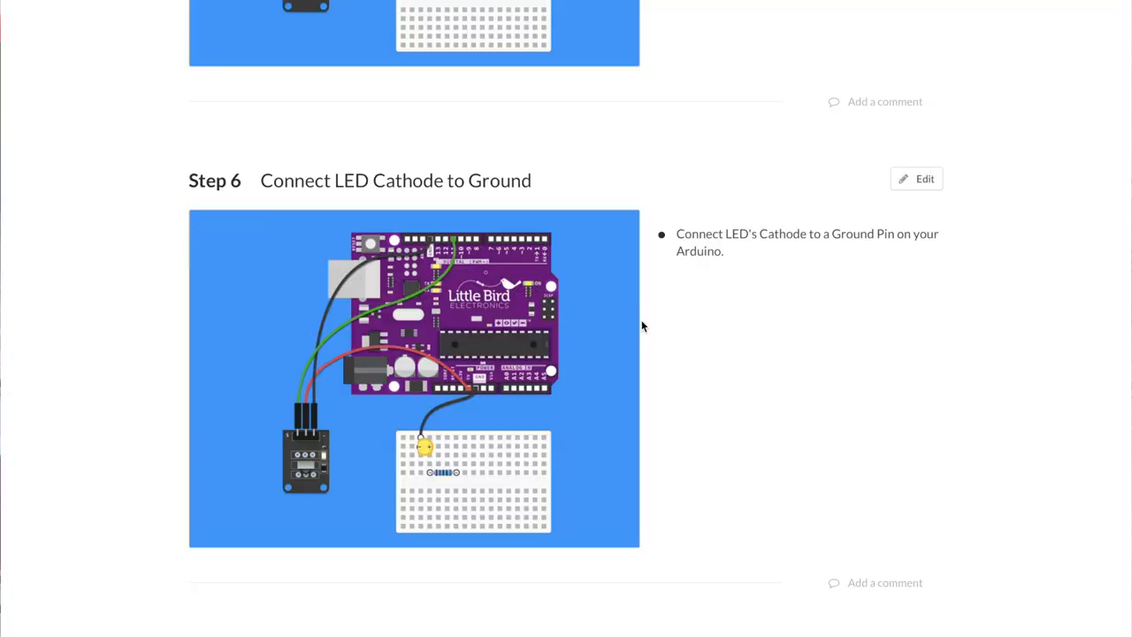
{"action": "scroll", "scroll_direction": "down", "scroll_amount": 3}
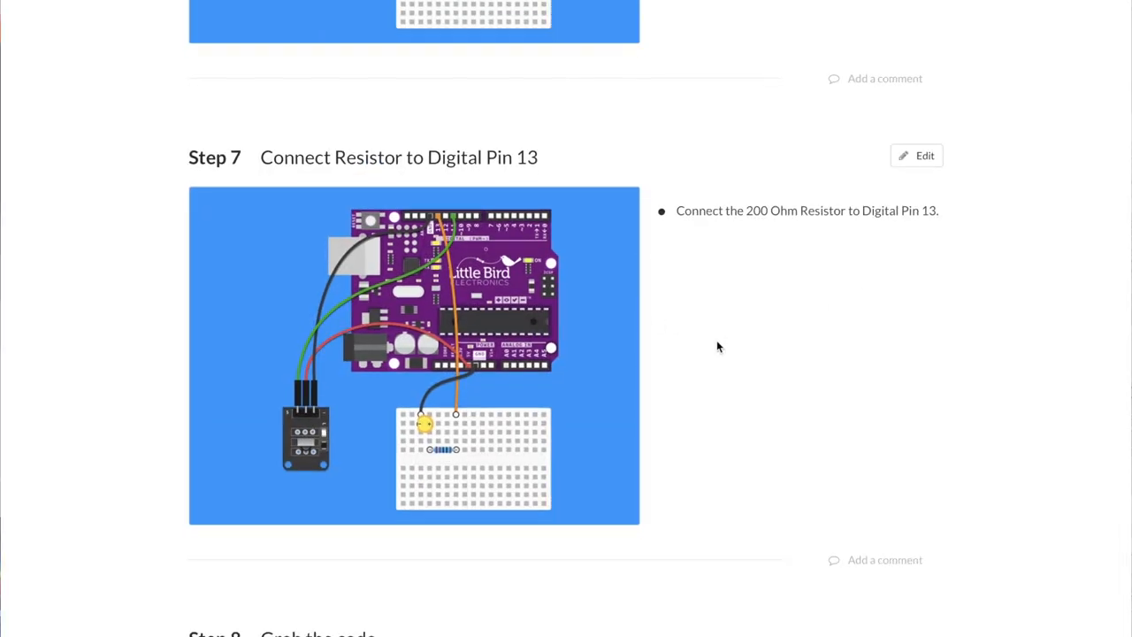
Scroll down to Step 8 'Grab the code' with the IR remote sketch
{"action": "scroll", "scroll_direction": "down", "scroll_amount": 3}
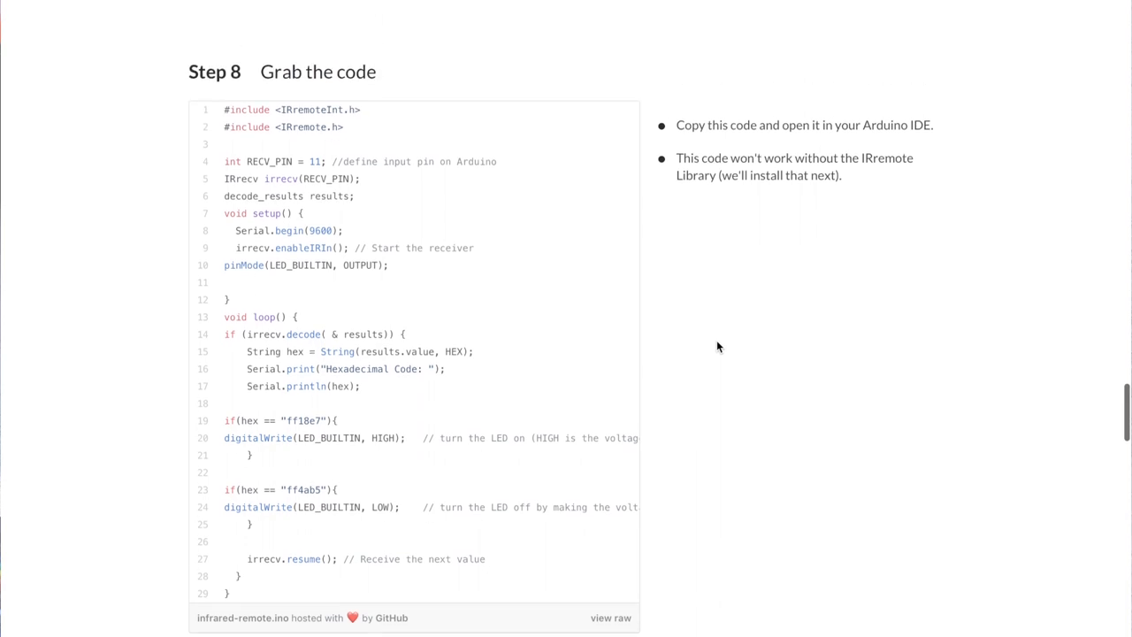
Select the whole Step 8 IR remote sketch code for copying into Arduino IDE
{"action": "left_click_drag", "start_coordinate": [225, 109], "coordinate": [230, 299]}
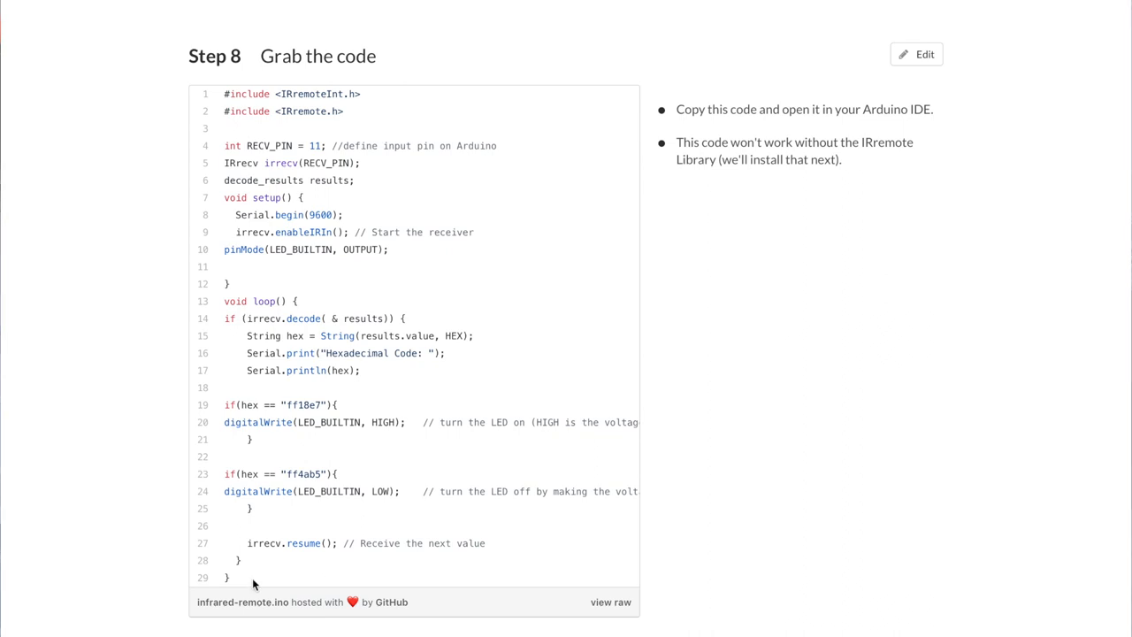
{"action": "left_click_drag", "start_coordinate": [225, 403], "coordinate": [230, 580]}
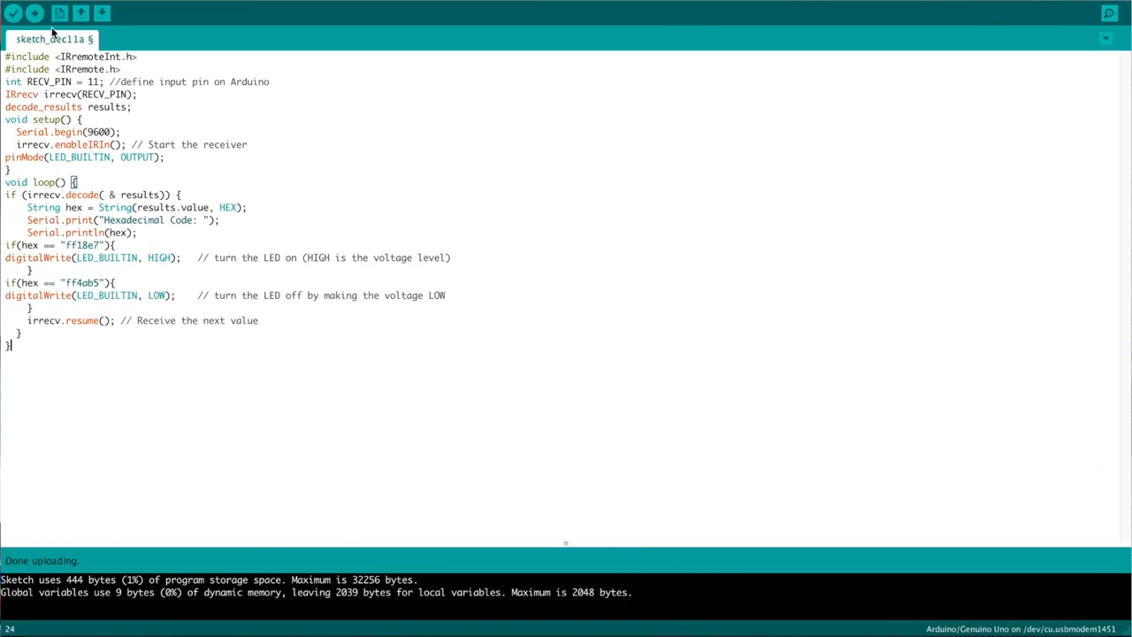
Upload the sketch, saving it as sketch_dec11a; compiling fails for the Uno
{"action": "left_click", "coordinate": [81, 12]}
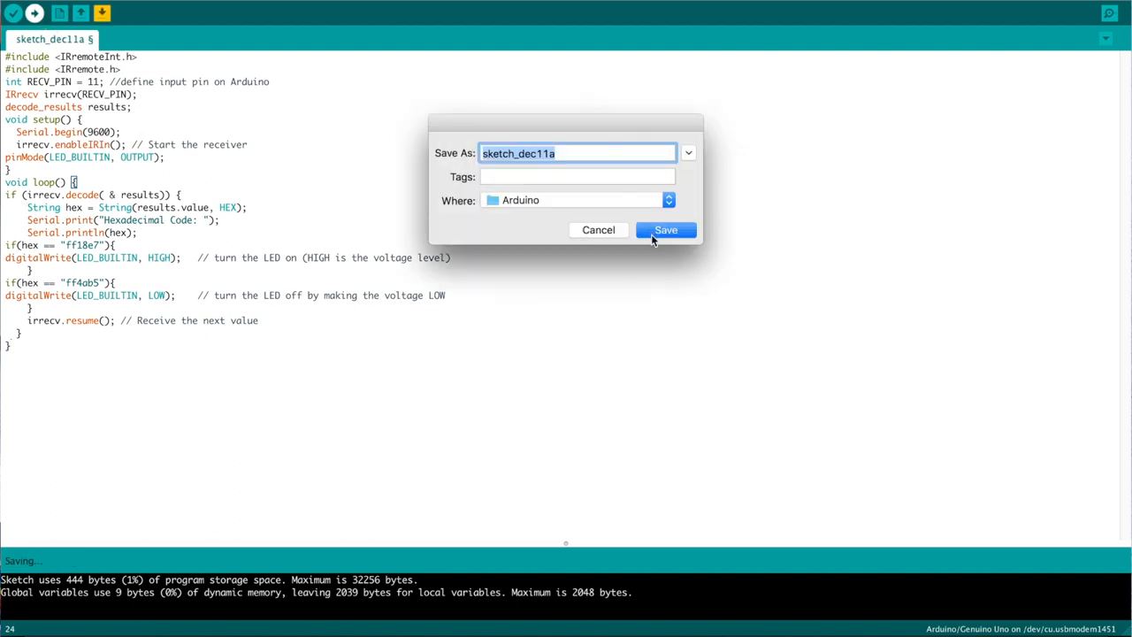
{"action": "left_click", "coordinate": [665, 230]}
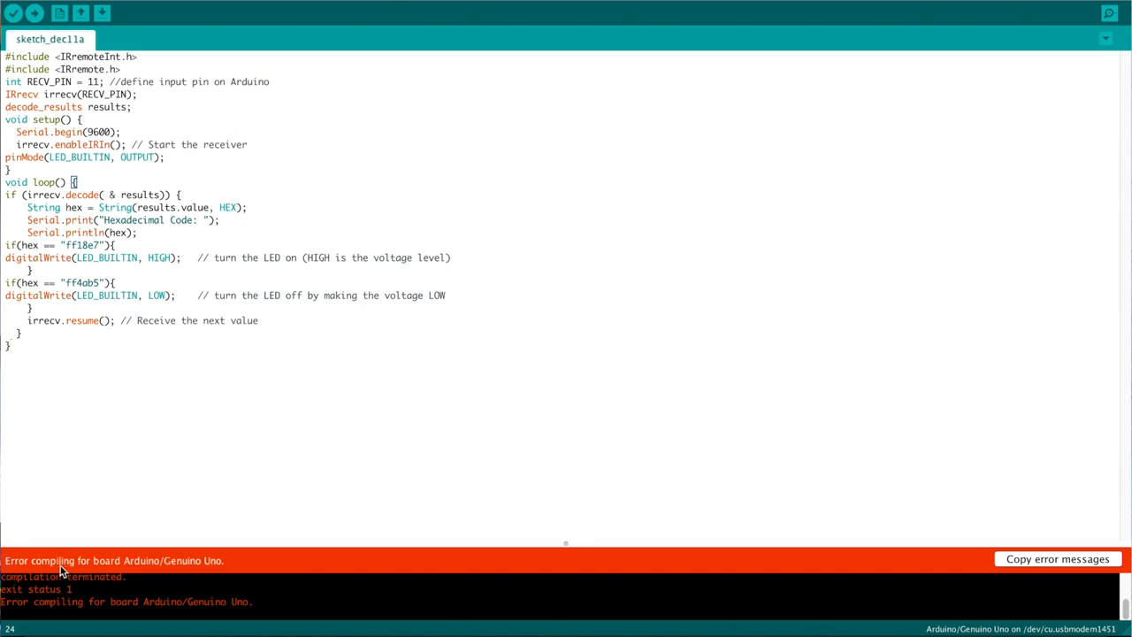
{"action": "mouse_move", "coordinate": [67, 388]}
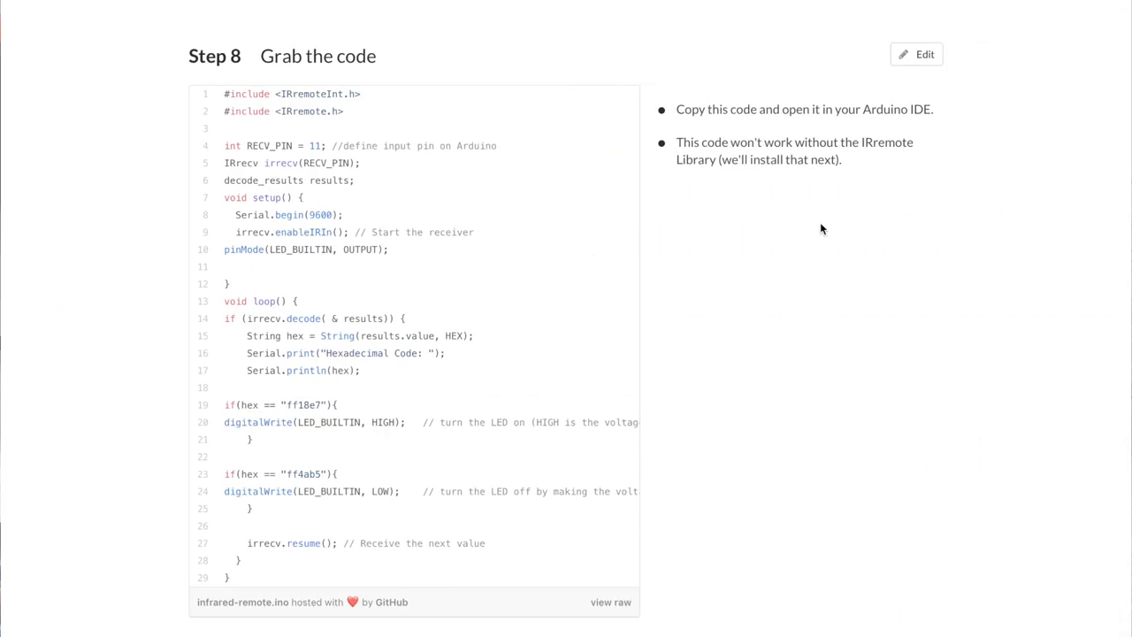
Scroll the guide down to Step 9, opening the Arduino Library Manager
{"action": "scroll", "scroll_direction": "down", "scroll_amount": 3}
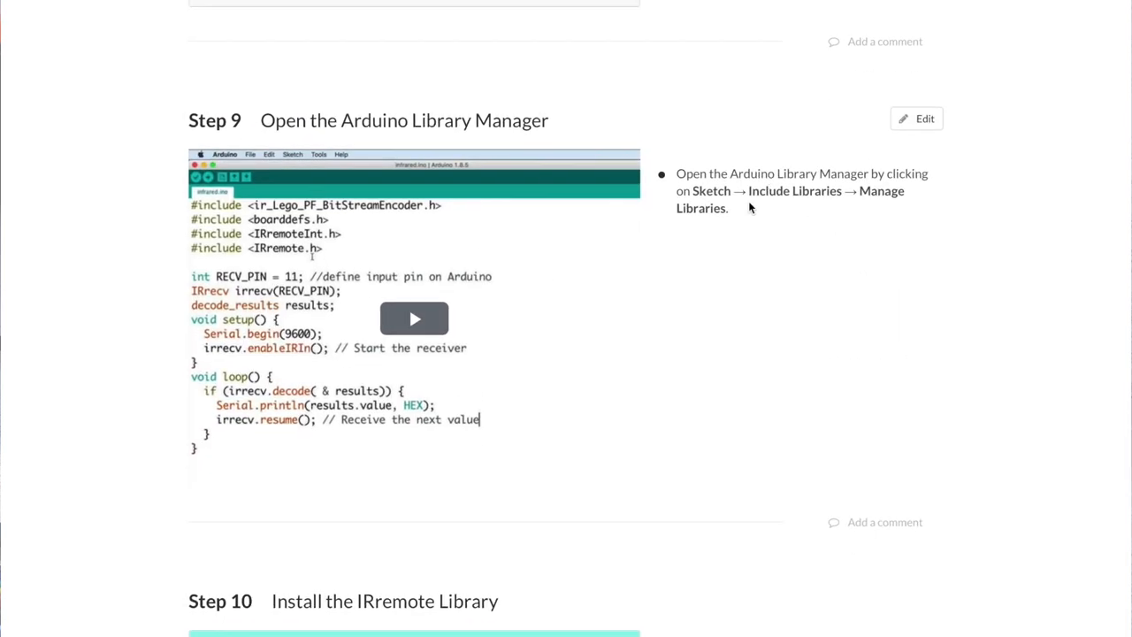
{"action": "mouse_move", "coordinate": [763, 233]}
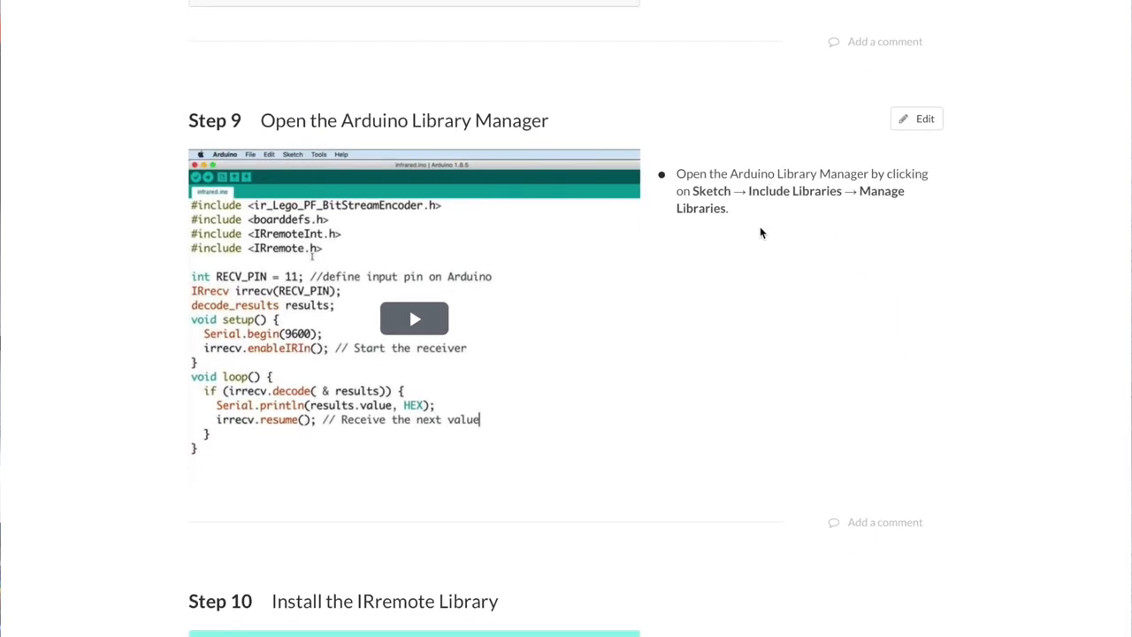
{"action": "mouse_move", "coordinate": [762, 216]}
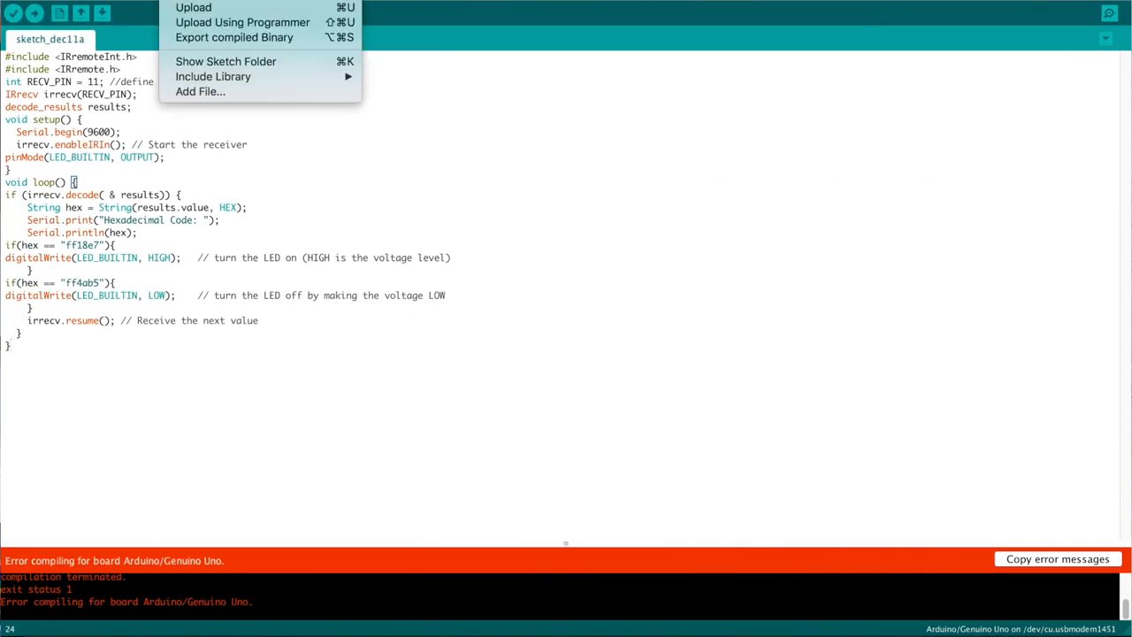
{"action": "mouse_move", "coordinate": [212, 76]}
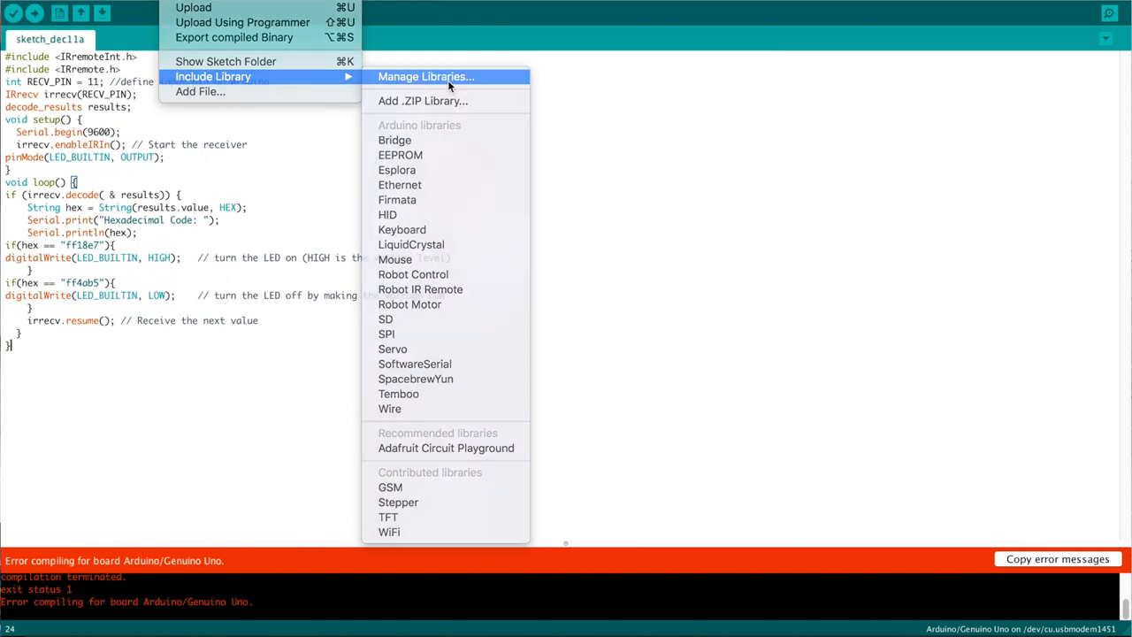
Install the IRremote library by shirriff (2.2.3) via the Library Manager, searching 'IRr'
{"action": "left_click", "coordinate": [424, 76]}
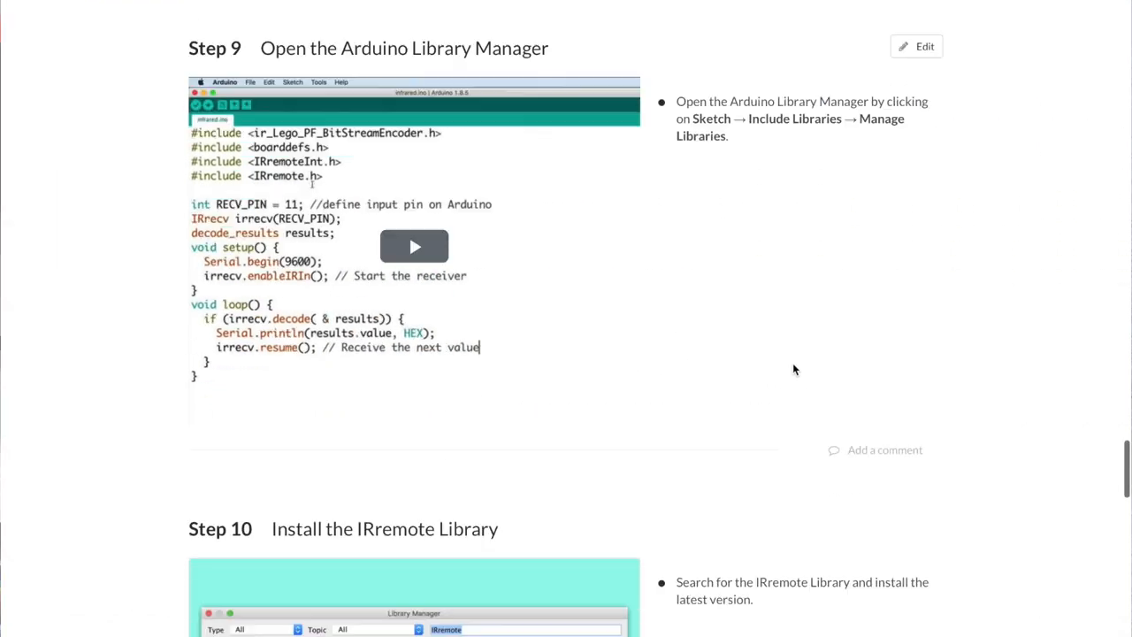
{"action": "scroll", "scroll_direction": "down", "scroll_amount": 3}
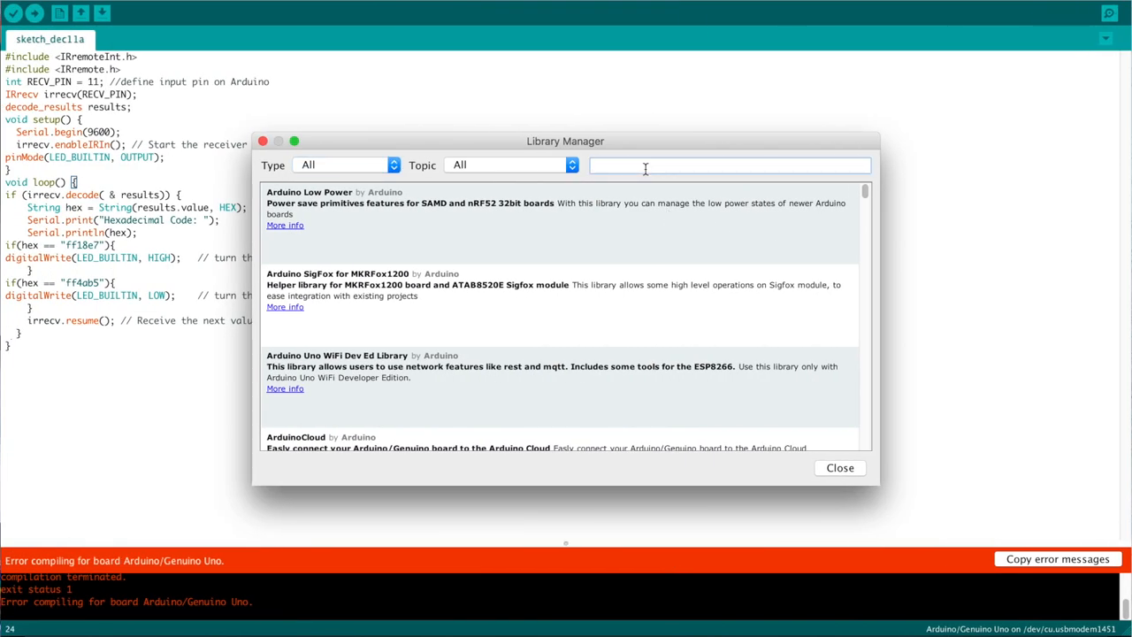
{"action": "type", "text": "IRremote"}
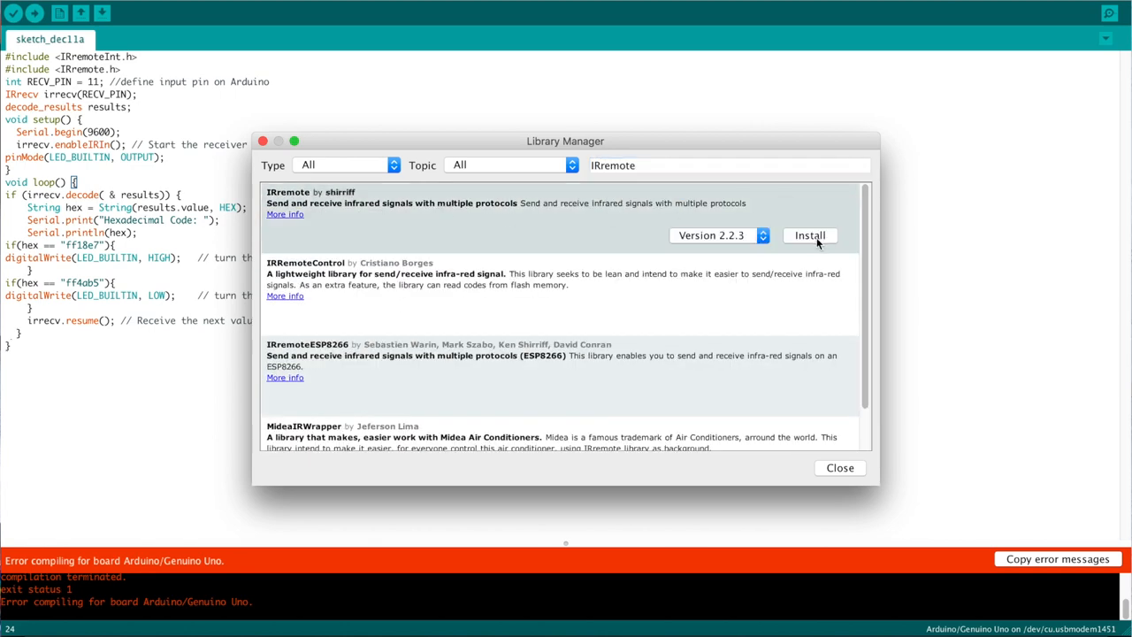
{"action": "left_click", "coordinate": [808, 235]}
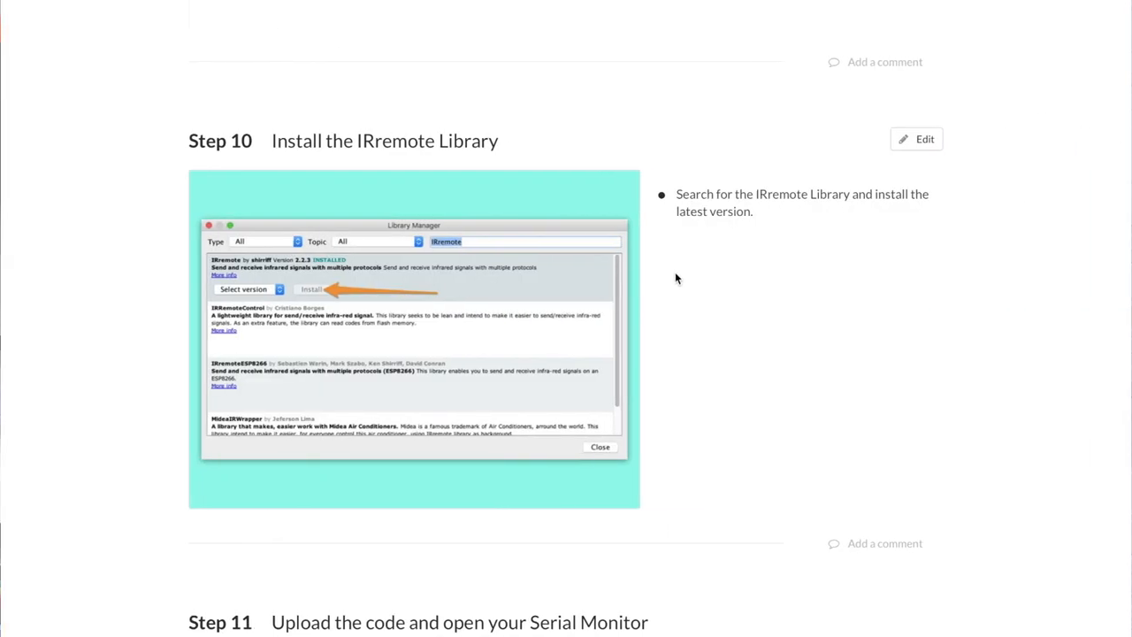
{"action": "scroll", "scroll_direction": "down", "scroll_amount": 3}
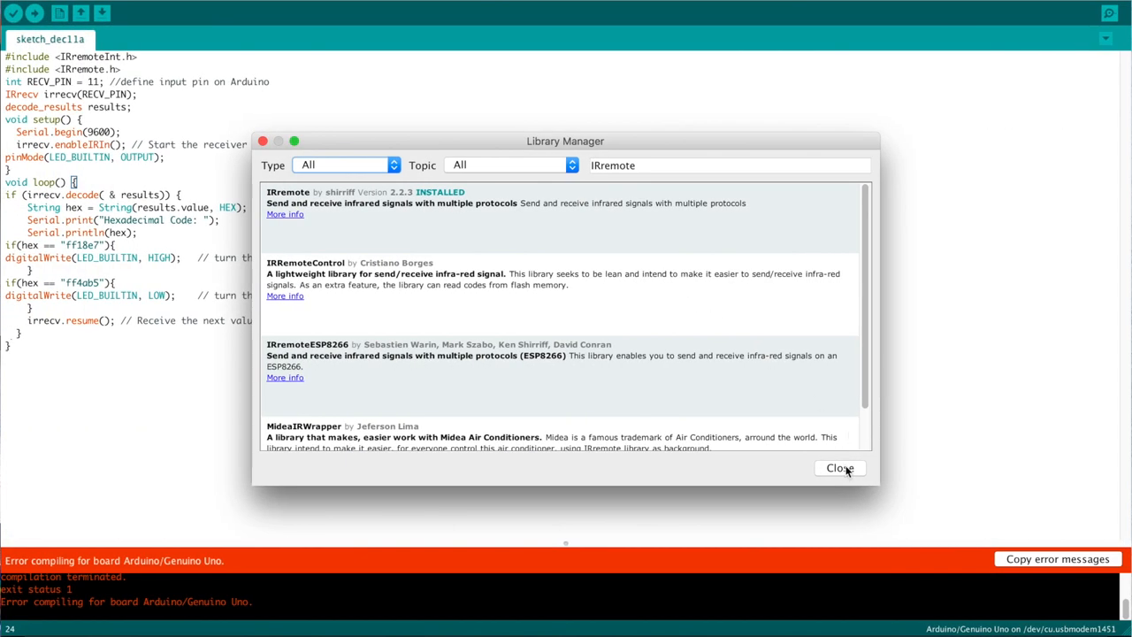
{"action": "left_click", "coordinate": [838, 467]}
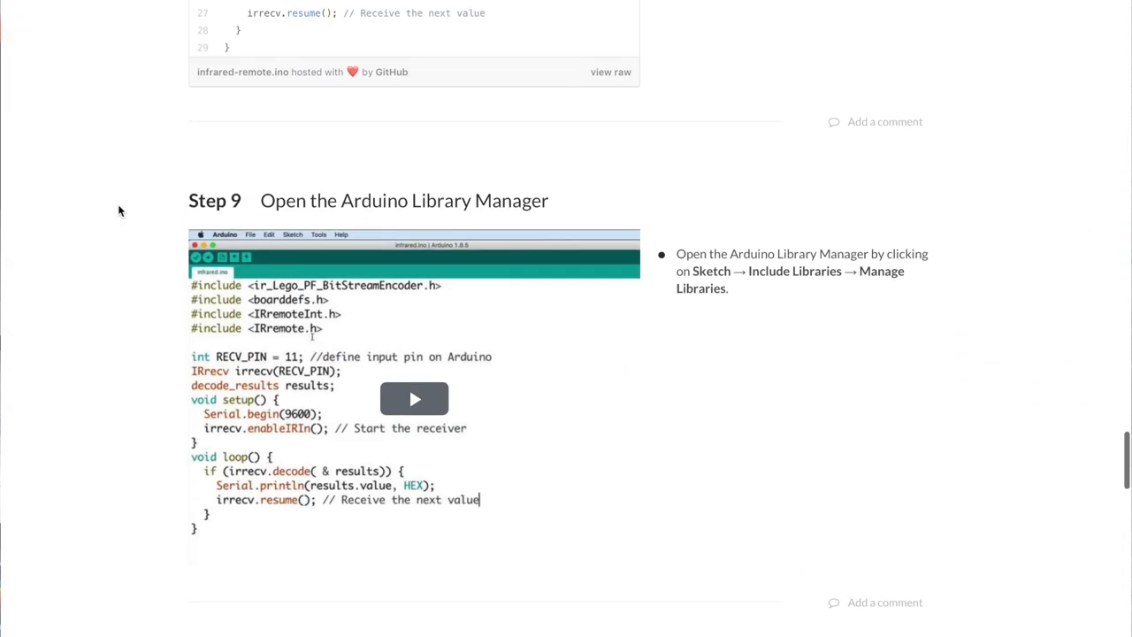
{"action": "scroll", "scroll_direction": "up", "scroll_amount": 3}
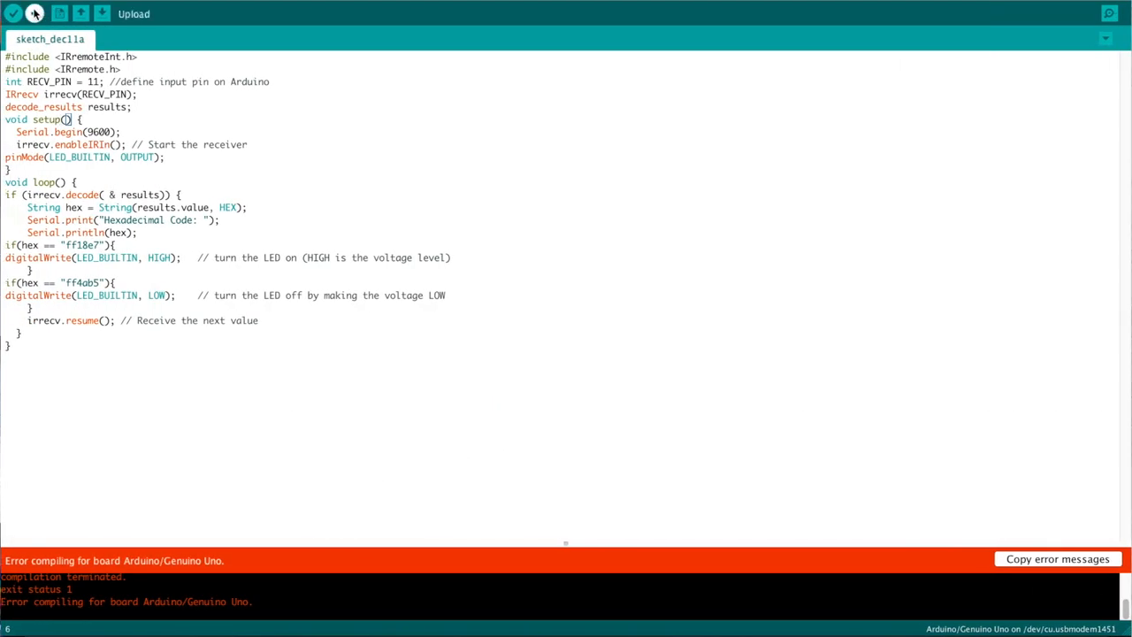
Return from Arduino IDE to the guide's Step 8 code listing
{"action": "left_click", "coordinate": [36, 15]}
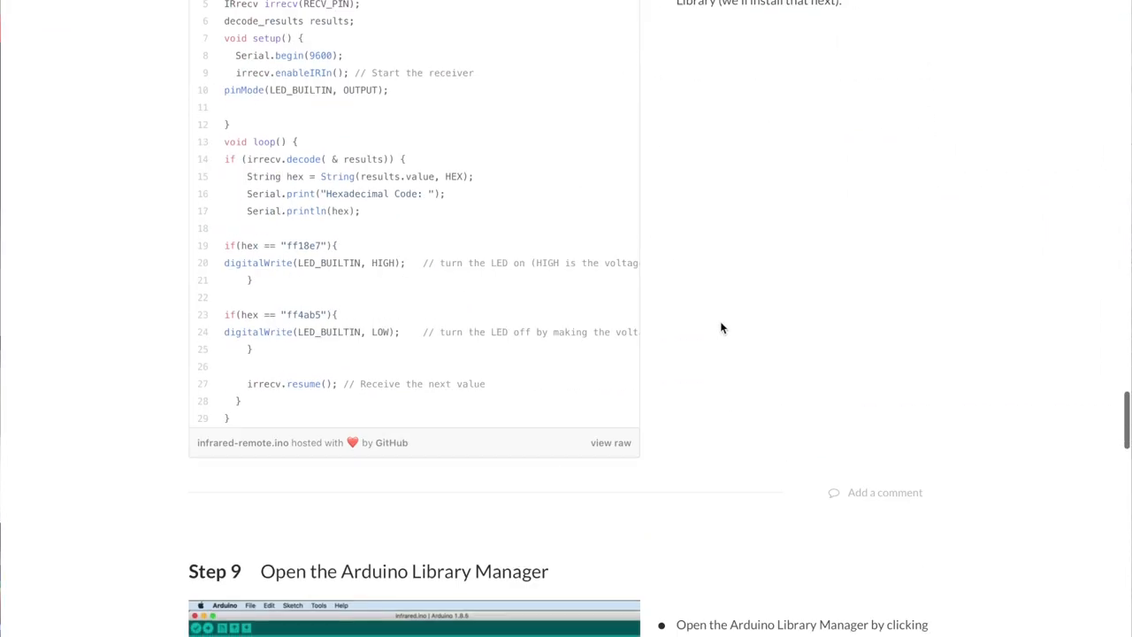
Scroll the tutorial from Step 10 (Install the IRremote Library) down to Step 11 (Upload and open Serial Monitor)
{"action": "scroll", "scroll_direction": "down", "scroll_amount": 3}
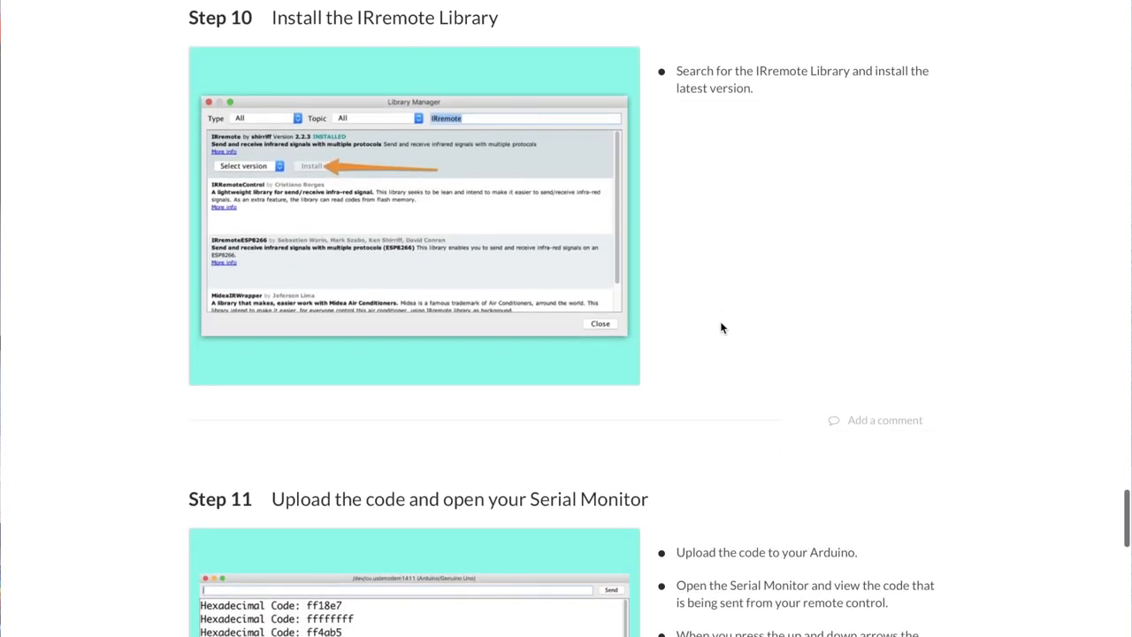
{"action": "scroll", "scroll_direction": "down", "scroll_amount": 3}
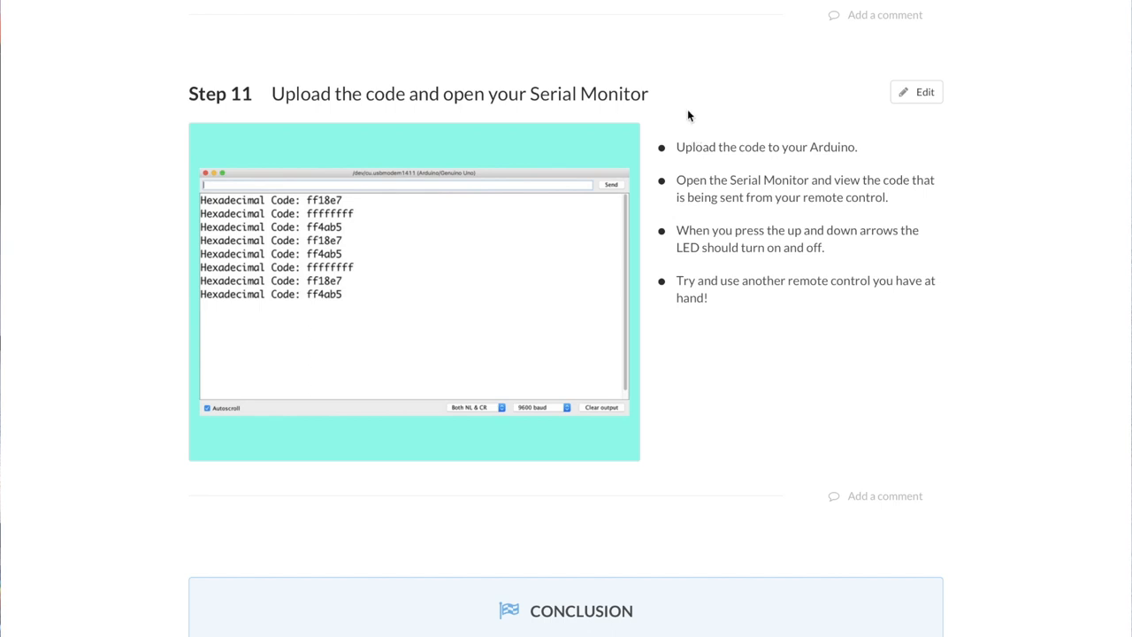
{"action": "mouse_move", "coordinate": [775, 246]}
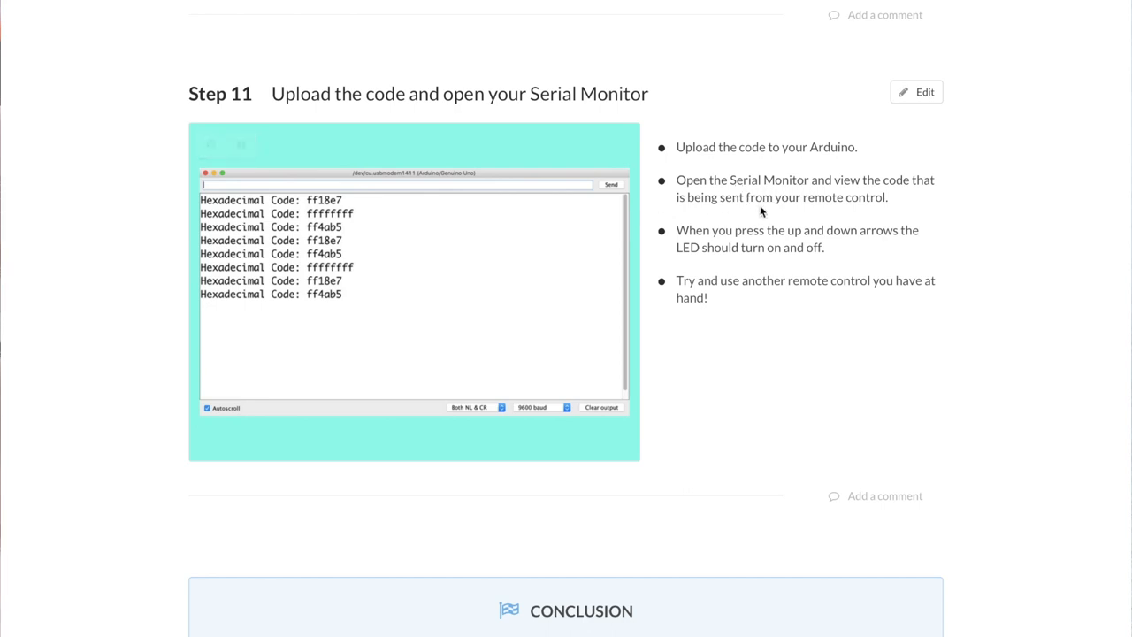
{"action": "mouse_move", "coordinate": [764, 273]}
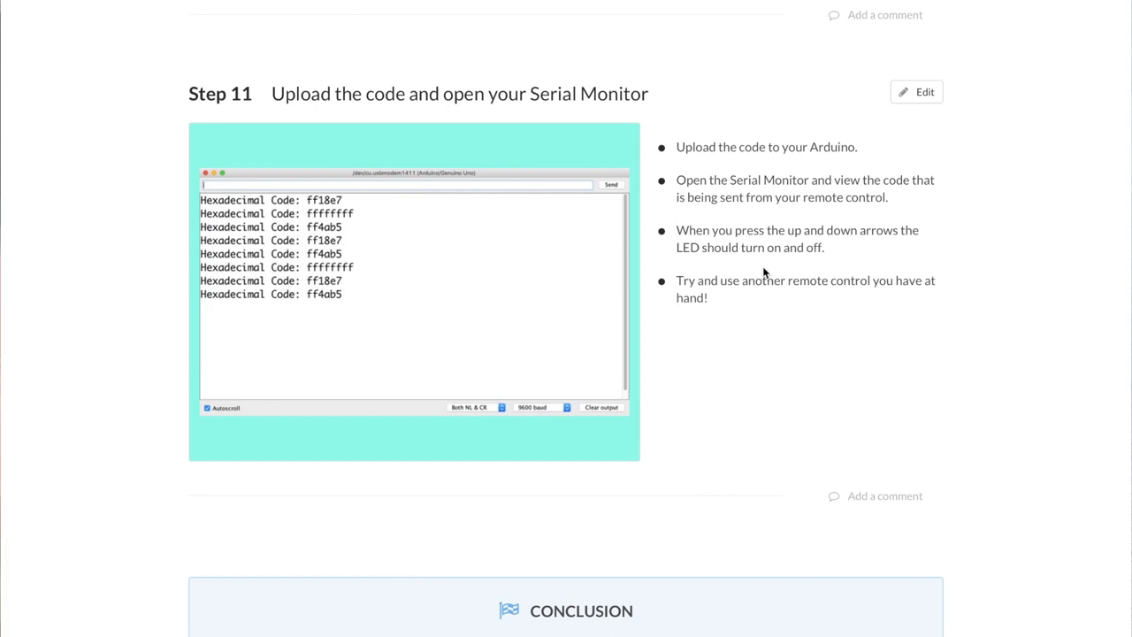
{"action": "mouse_move", "coordinate": [679, 265]}
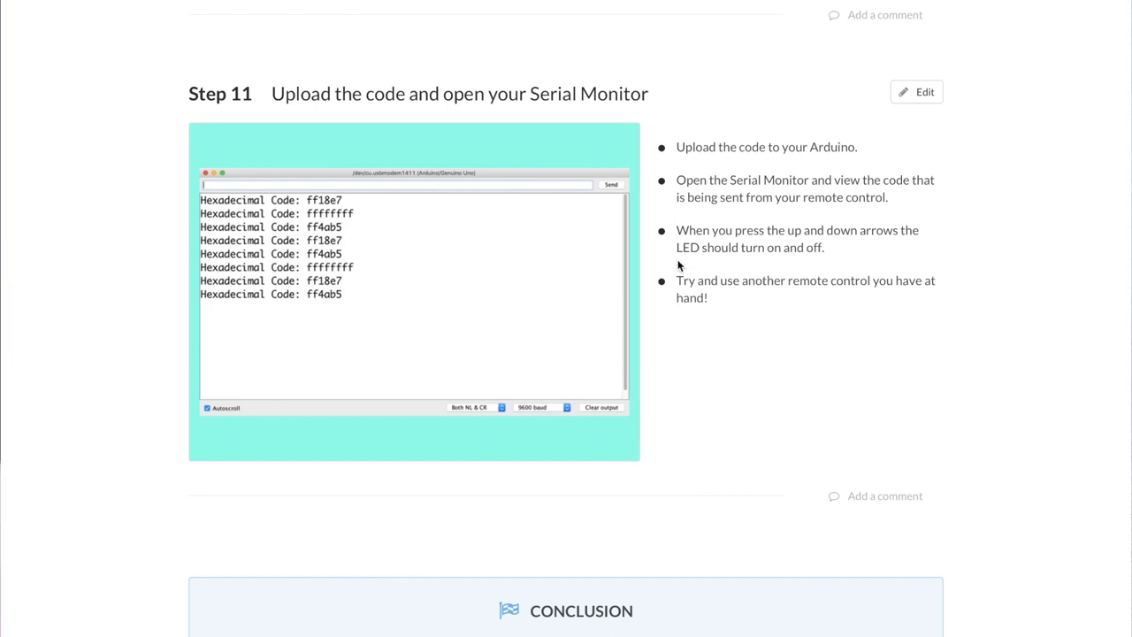
{"action": "mouse_move", "coordinate": [763, 304]}
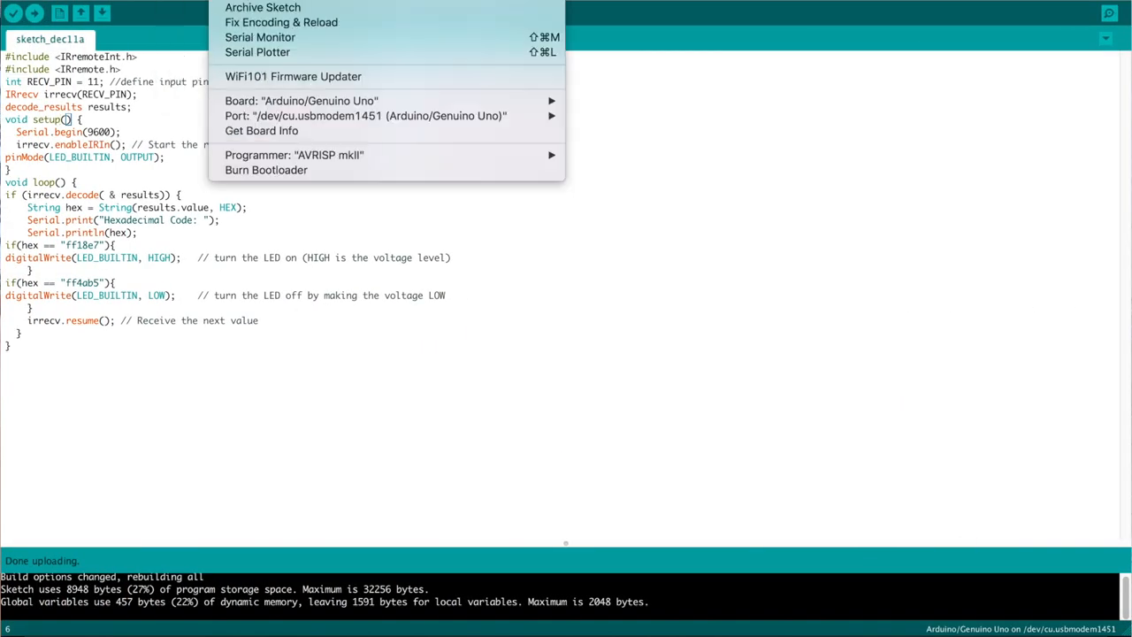
Bring up the Serial Monitor from the Tools menu at 2400 baud and maximise it to fill the screen
{"action": "left_click", "coordinate": [260, 37]}
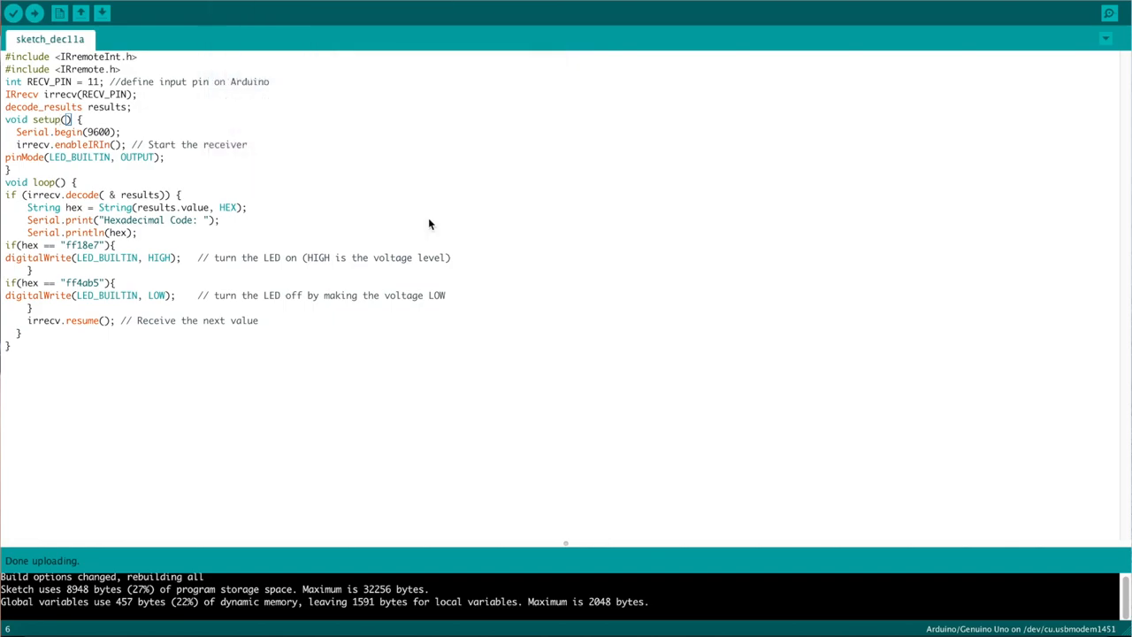
{"action": "left_click", "coordinate": [1107, 12]}
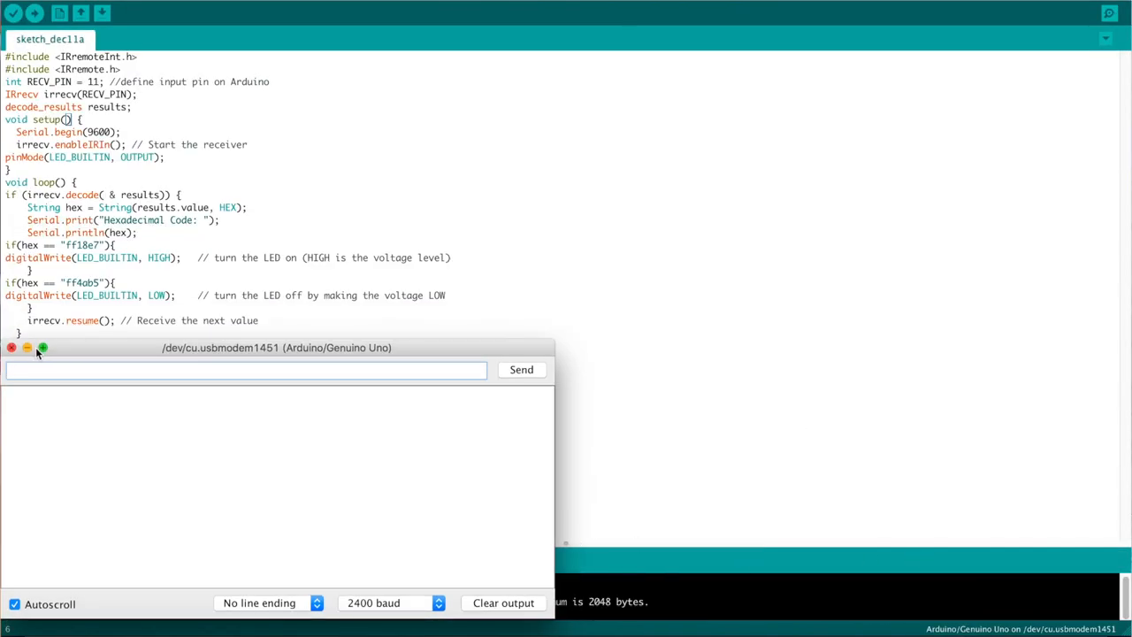
{"action": "left_click", "coordinate": [392, 601]}
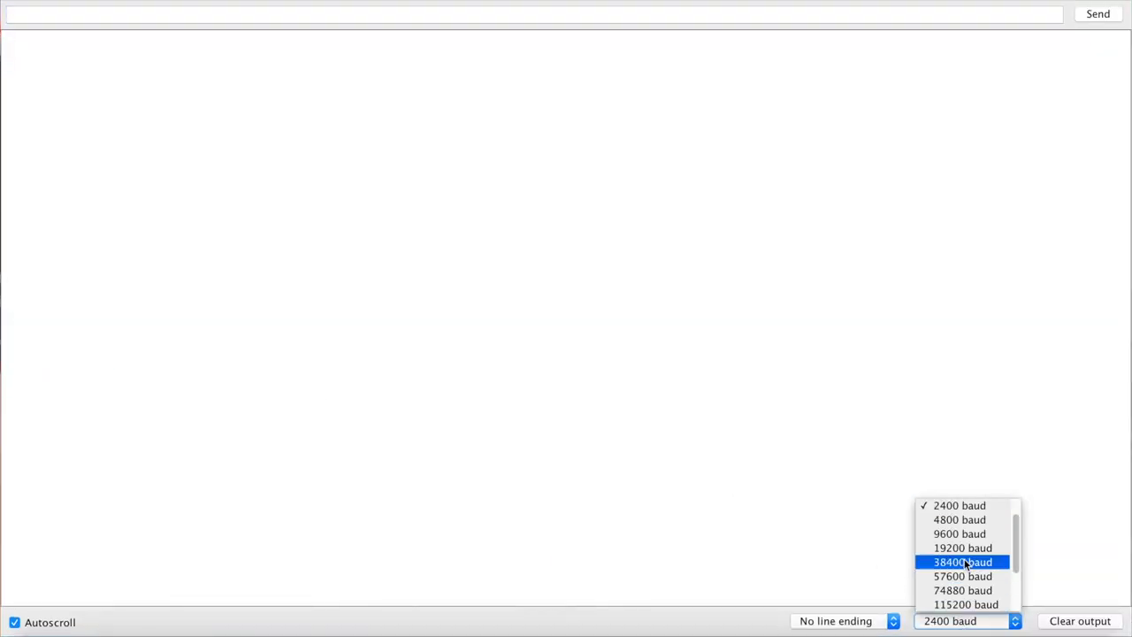
{"action": "left_click", "coordinate": [959, 534]}
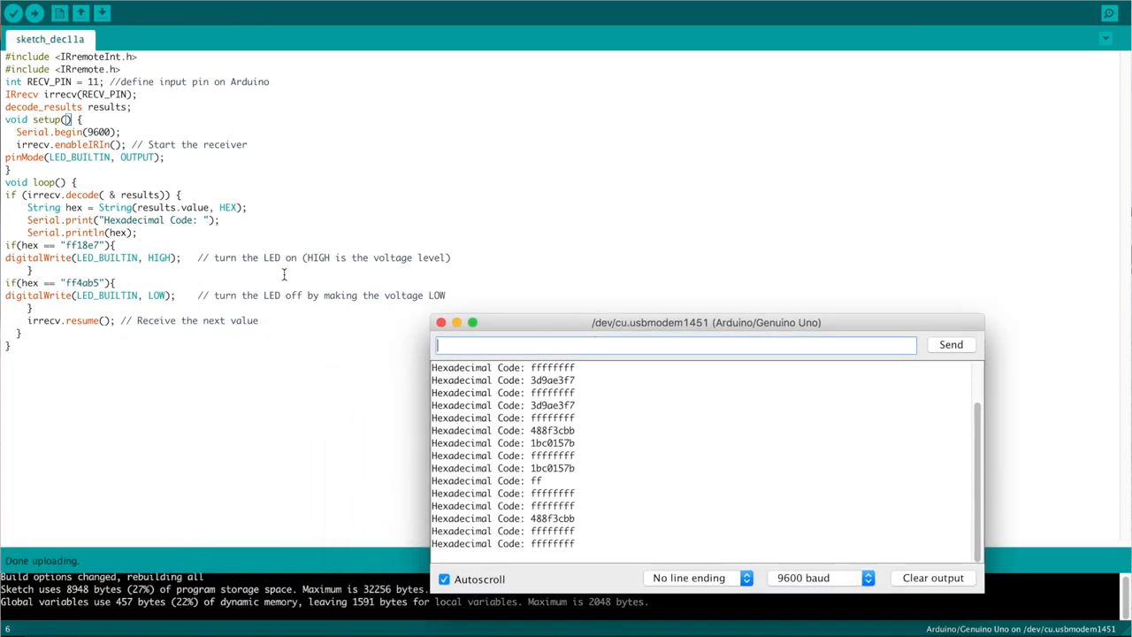
{"action": "mouse_move", "coordinate": [345, 262]}
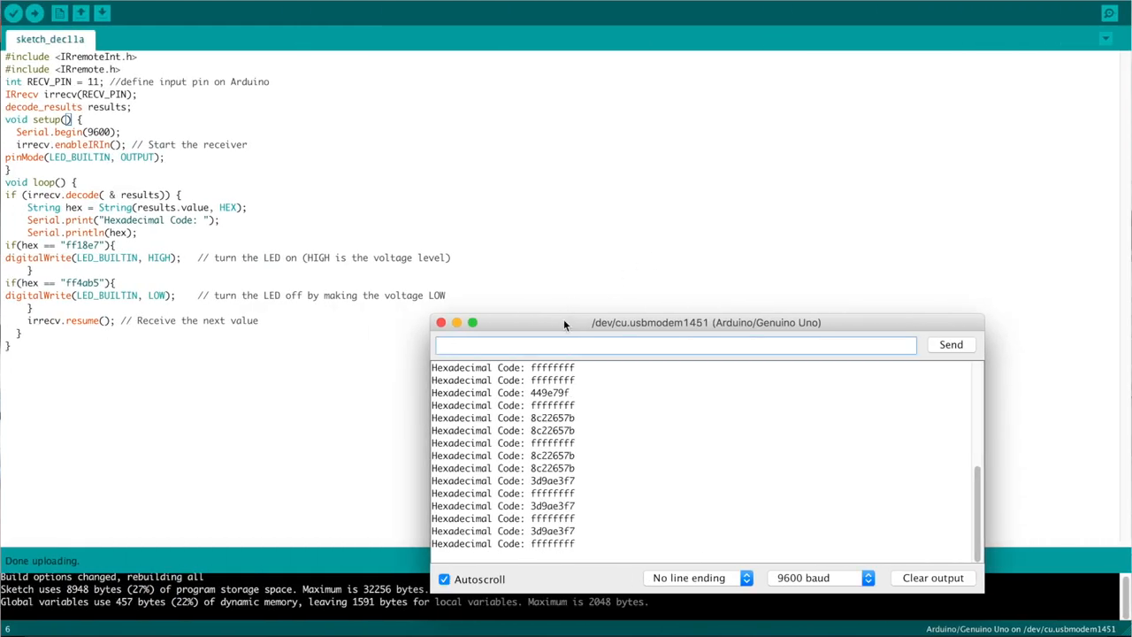
Copy the remote's 3d9ae3f7 code from the Serial Monitor and put it in place of ff18e7 in the LED-on condition
{"action": "left_click_drag", "start_coordinate": [565, 322], "coordinate": [417, 182]}
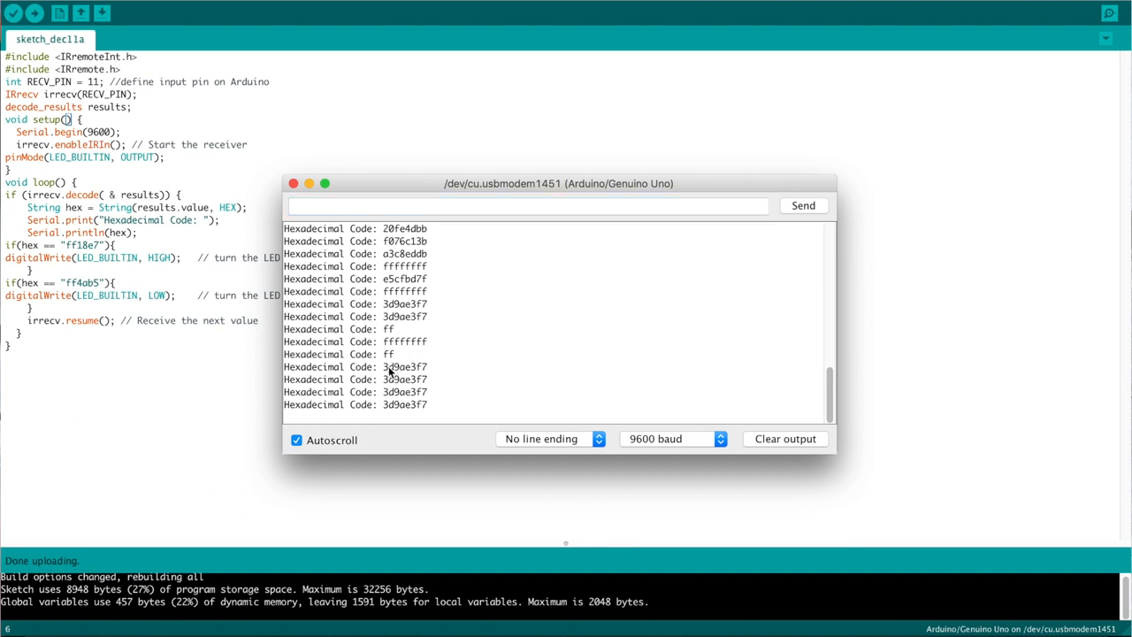
{"action": "double_click", "coordinate": [403, 366]}
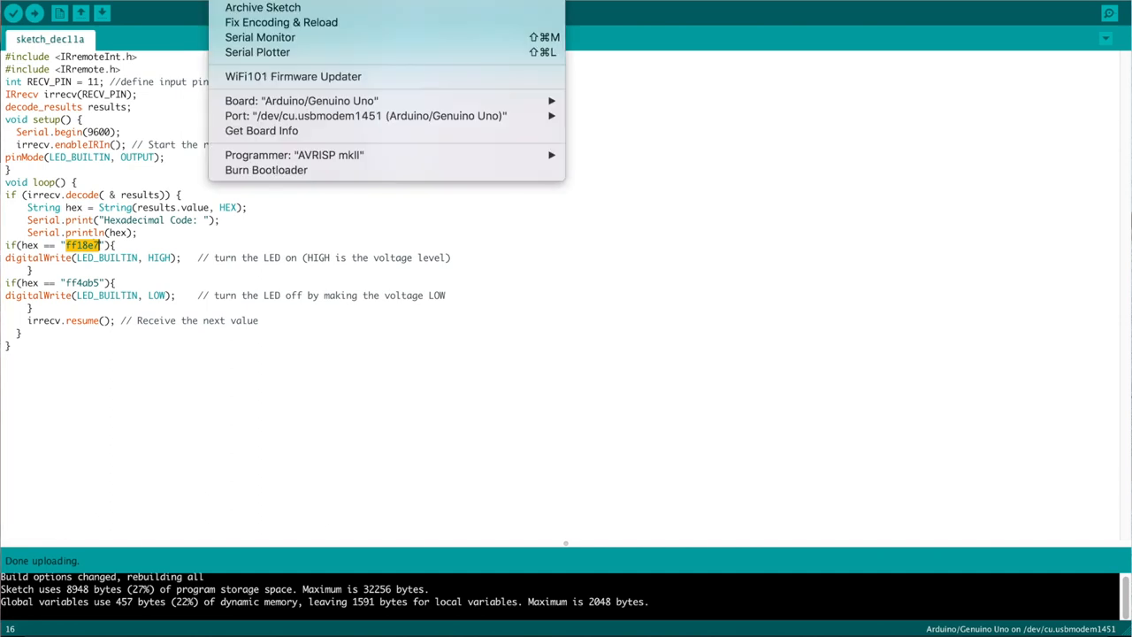
{"action": "left_click", "coordinate": [260, 37]}
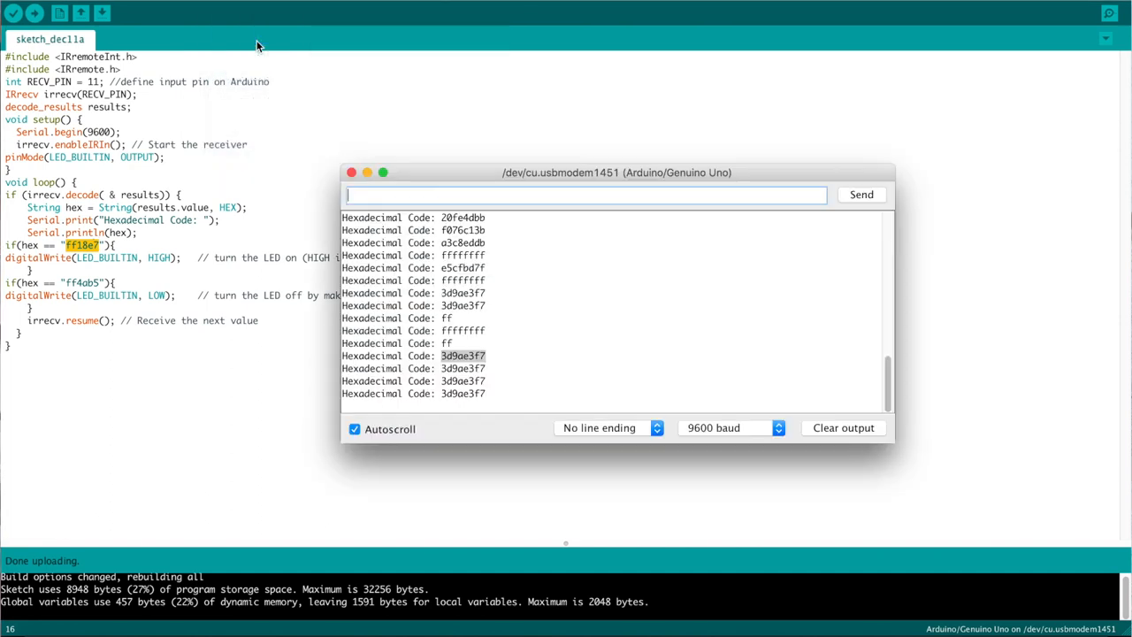
{"action": "double_click", "coordinate": [461, 355]}
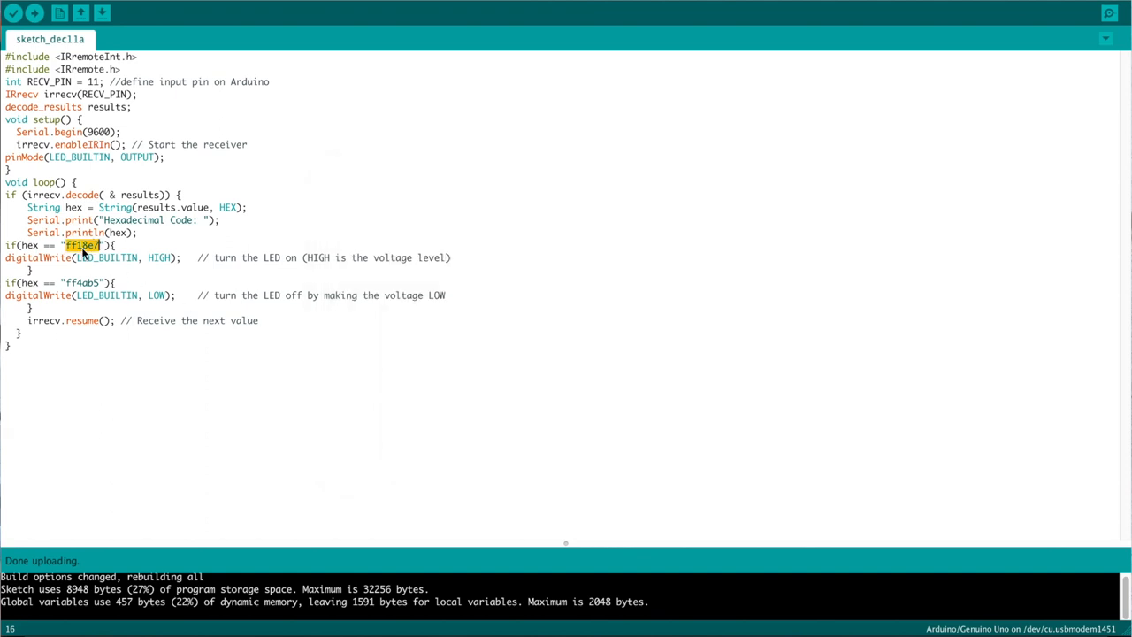
{"action": "type", "text": "3d9ae3f7"}
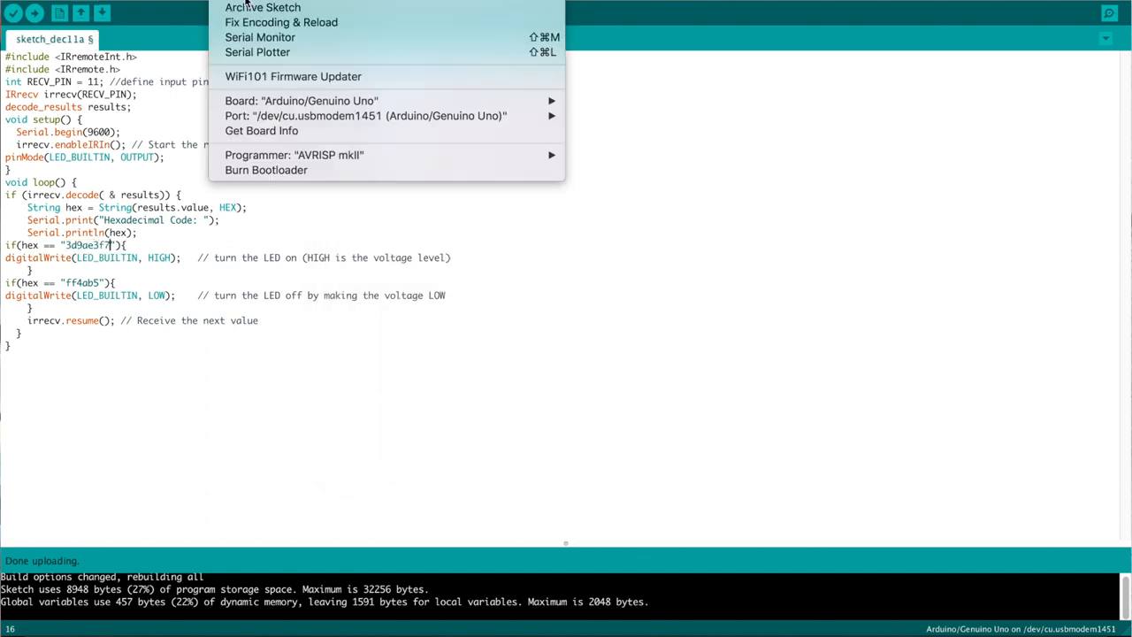
Put the remote's 1bc0157b code in place of ff4ab5 in the LED-off condition and upload the updated sketch
{"action": "left_click", "coordinate": [260, 37]}
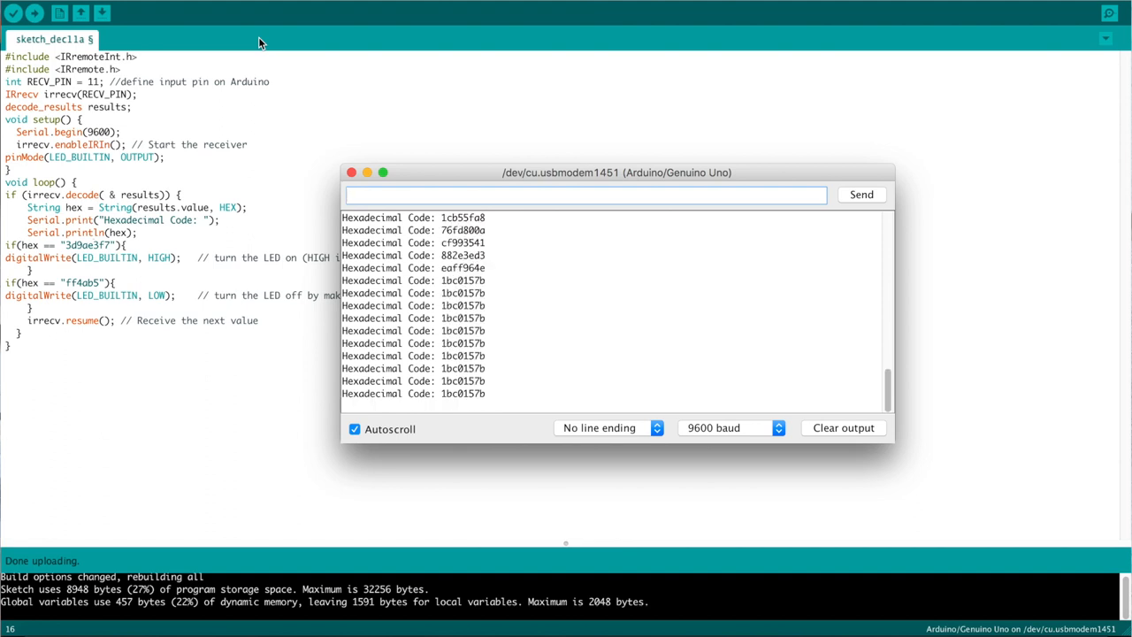
{"action": "double_click", "coordinate": [463, 368]}
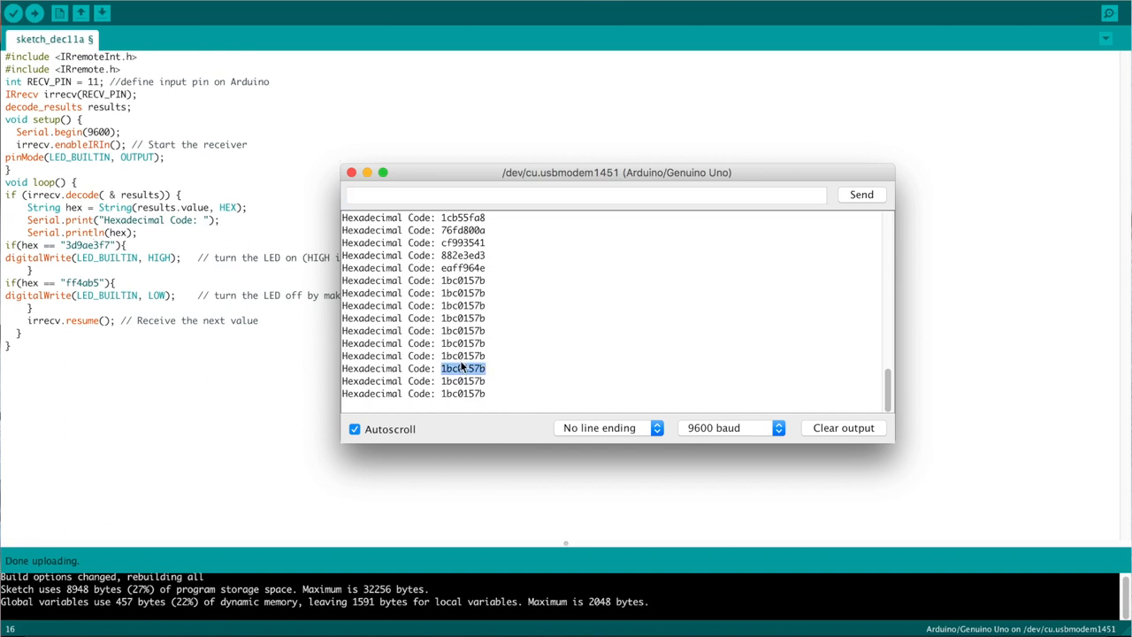
{"action": "mouse_move", "coordinate": [85, 283]}
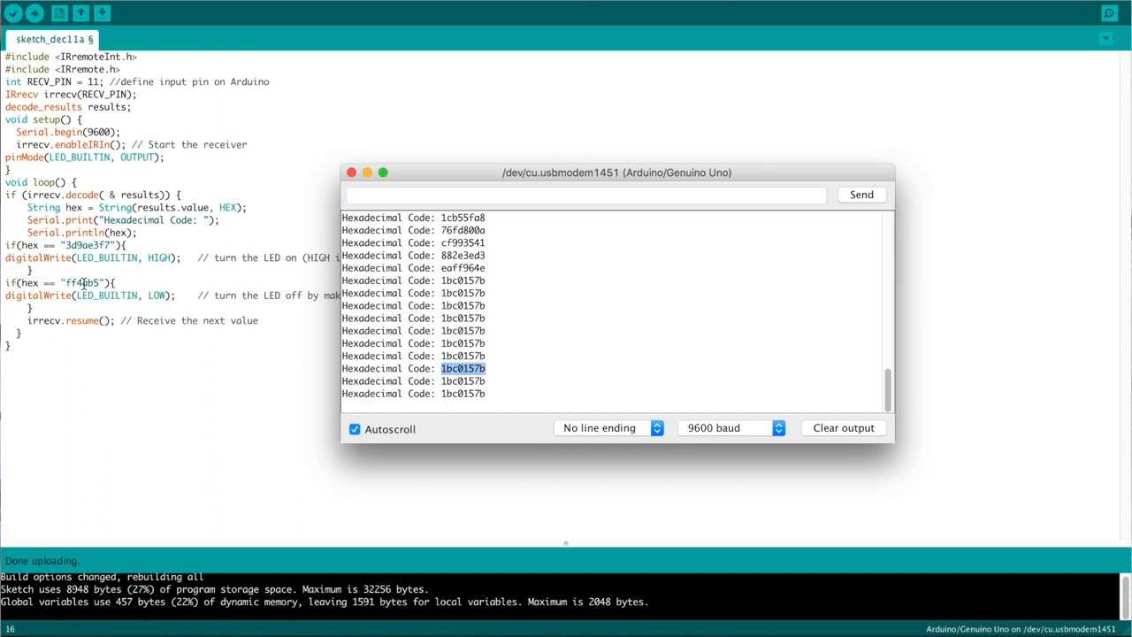
{"action": "left_click", "coordinate": [350, 172]}
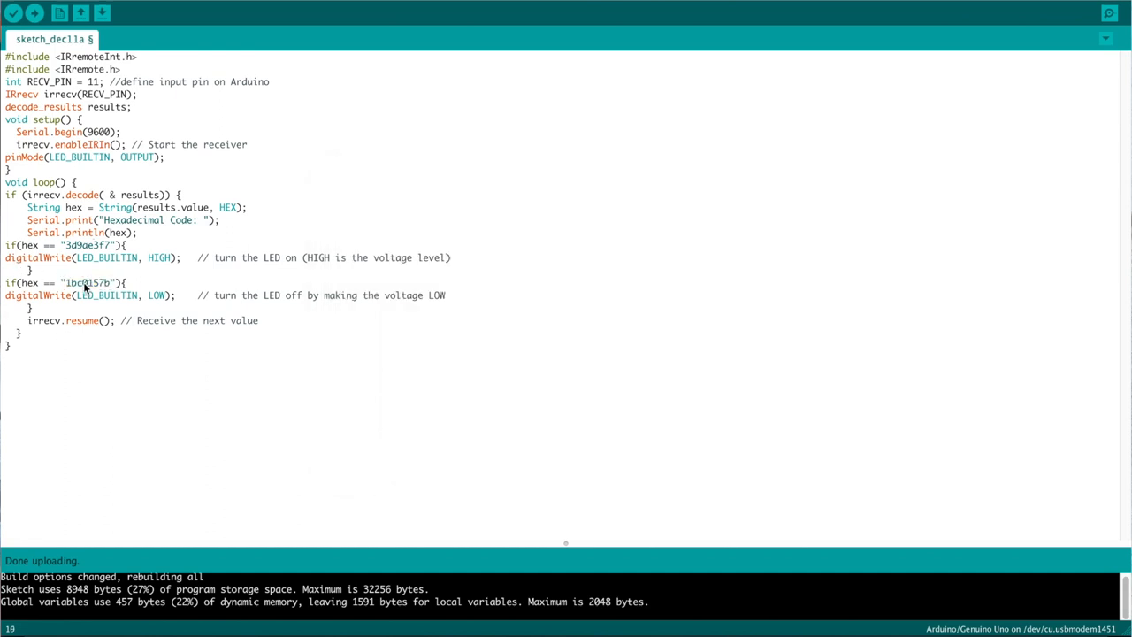
{"action": "left_click", "coordinate": [35, 12]}
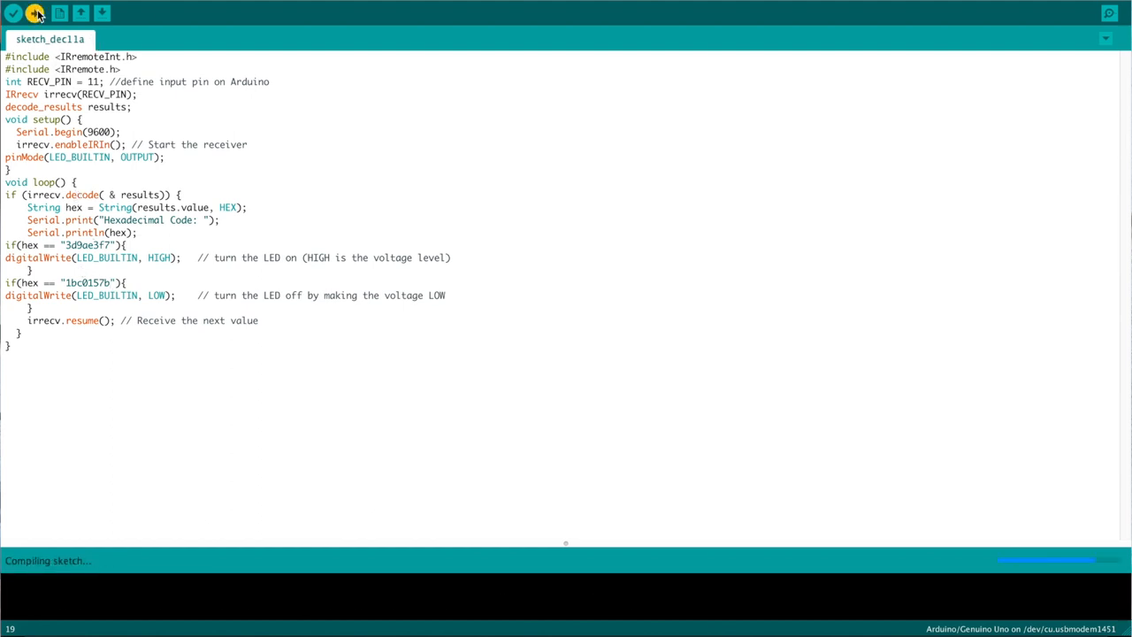